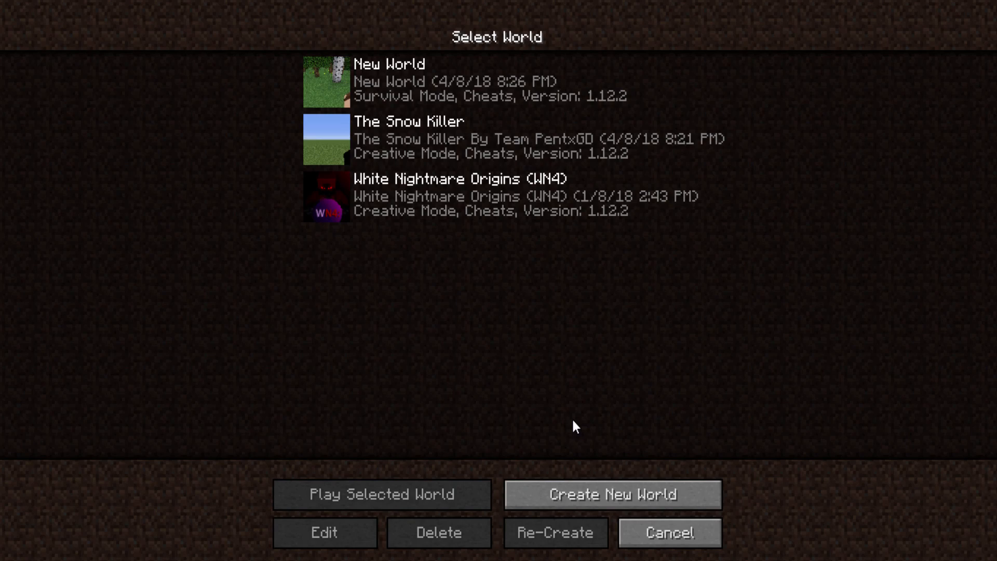
pyautogui.moveTo(614, 505)
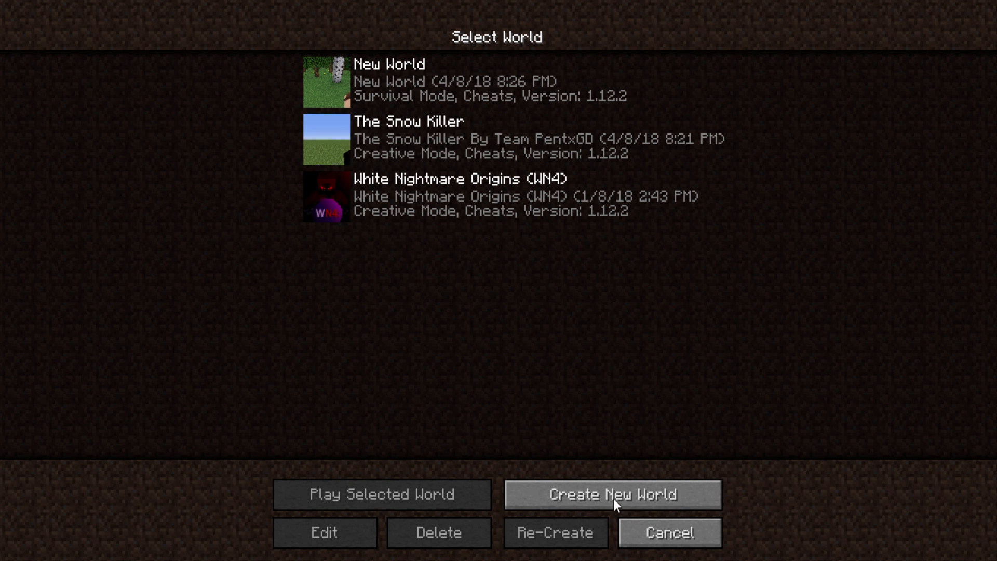
# Browse the Singleplayer world list and back out of Create New World without making one.
pyautogui.click(669, 533)
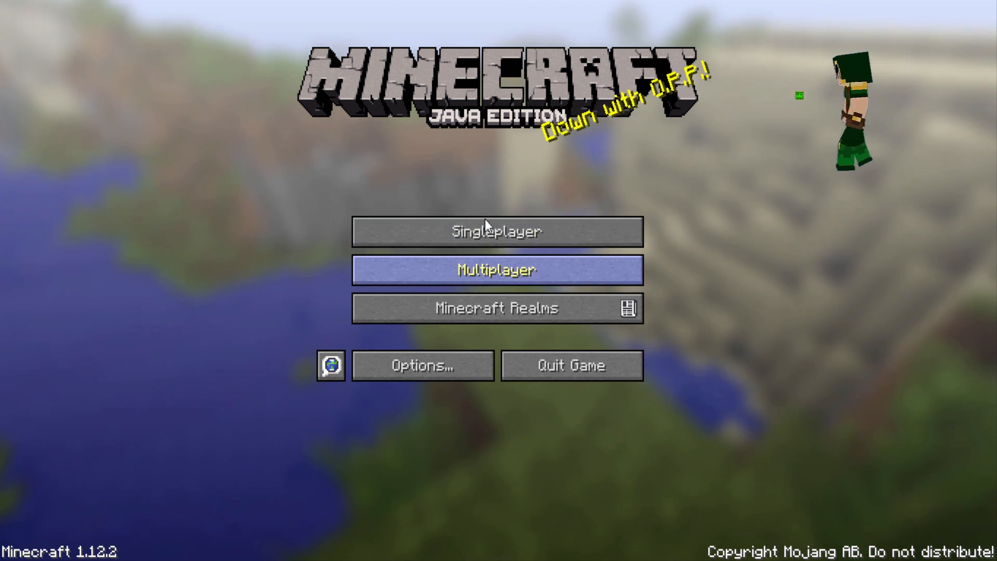
pyautogui.click(497, 231)
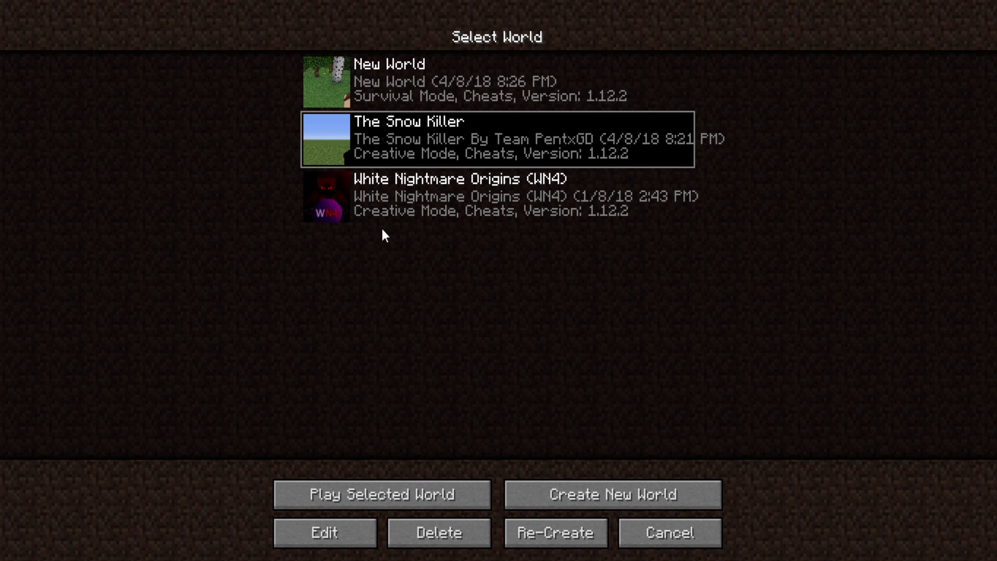
pyautogui.click(497, 195)
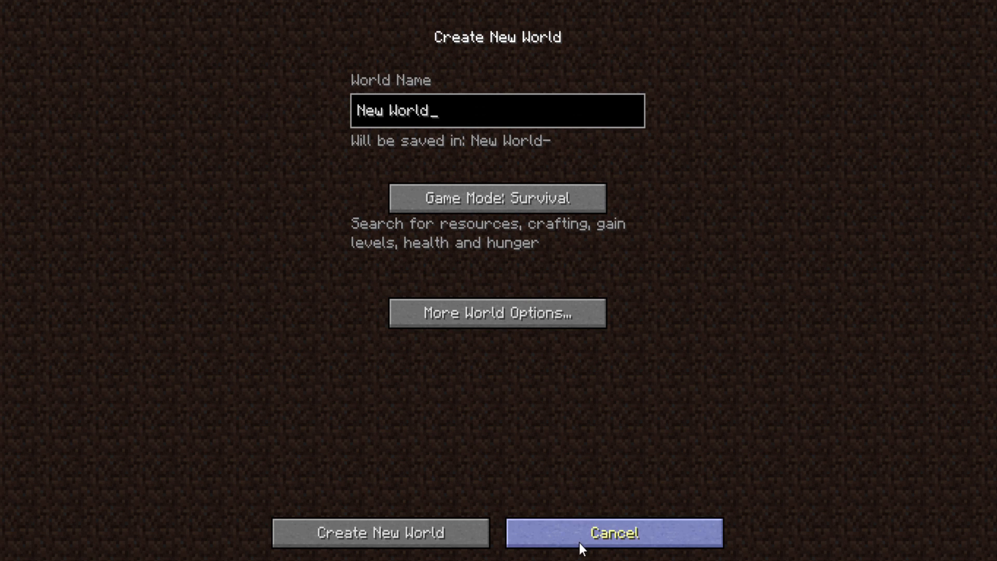
pyautogui.click(613, 533)
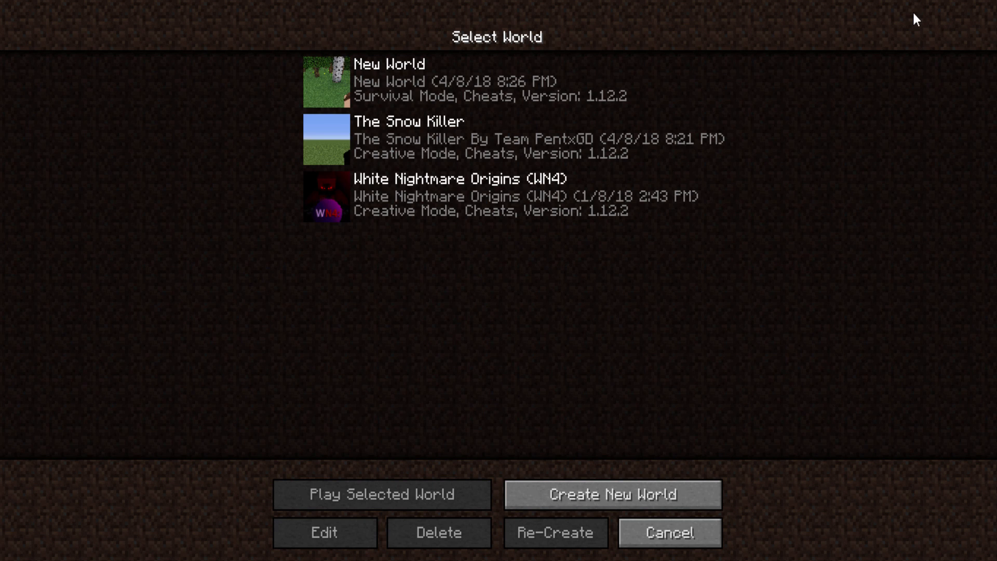
pyautogui.moveTo(929, 16)
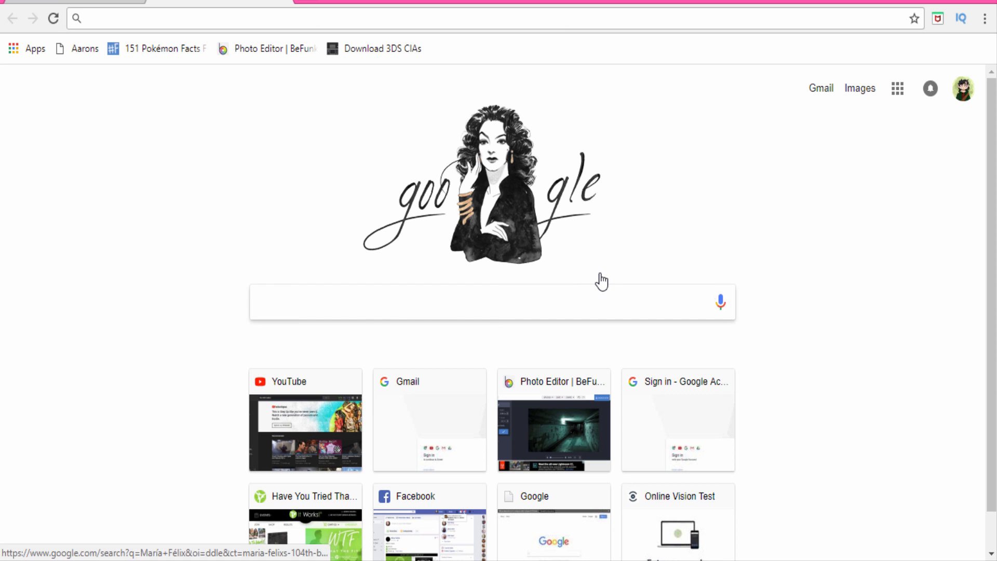
# Search Google for Minecraft horror maps and follow the Minecraft Horror Maps result.
pyautogui.write('minecraft maps')
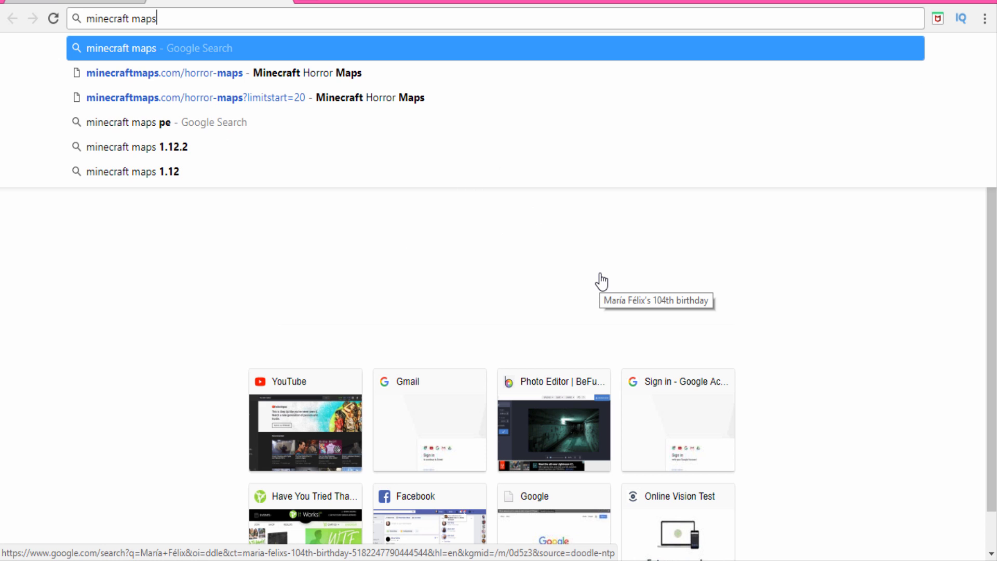
pyautogui.press('Backspace')
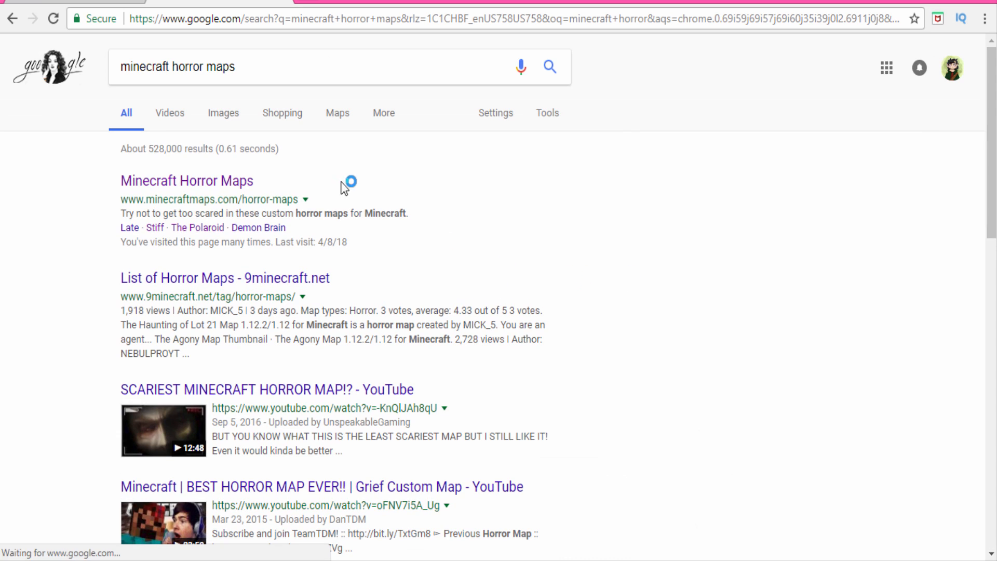
pyautogui.click(186, 181)
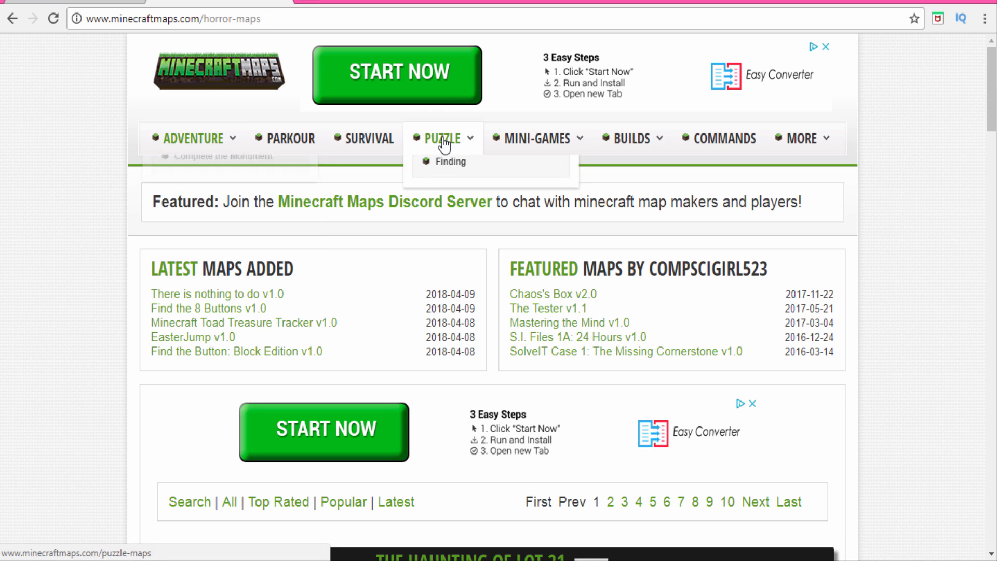
pyautogui.moveTo(357, 282)
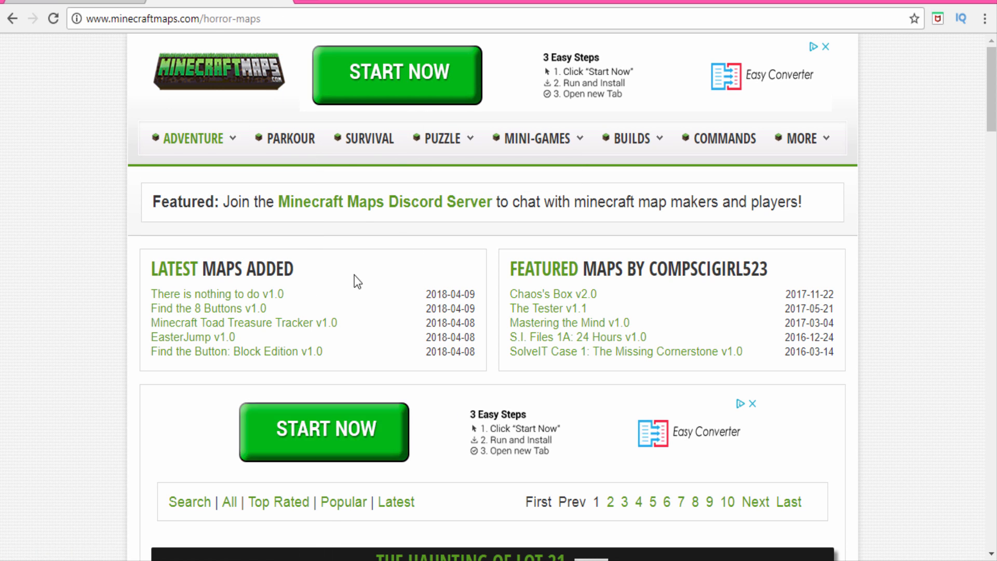
# Scroll the horror map listings and choose THE AGONY to reach its map page.
pyautogui.click(193, 138)
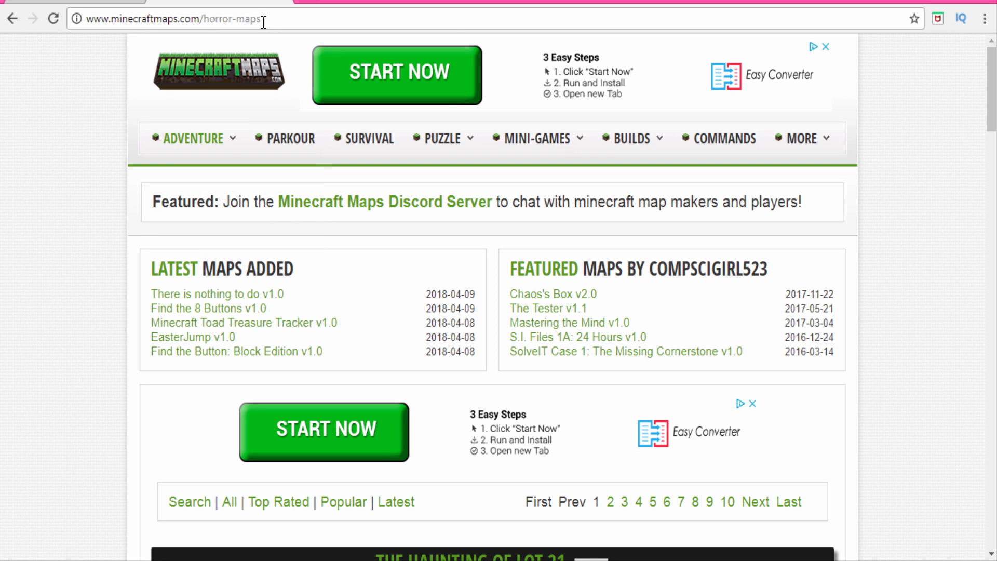
pyautogui.scroll(-3)
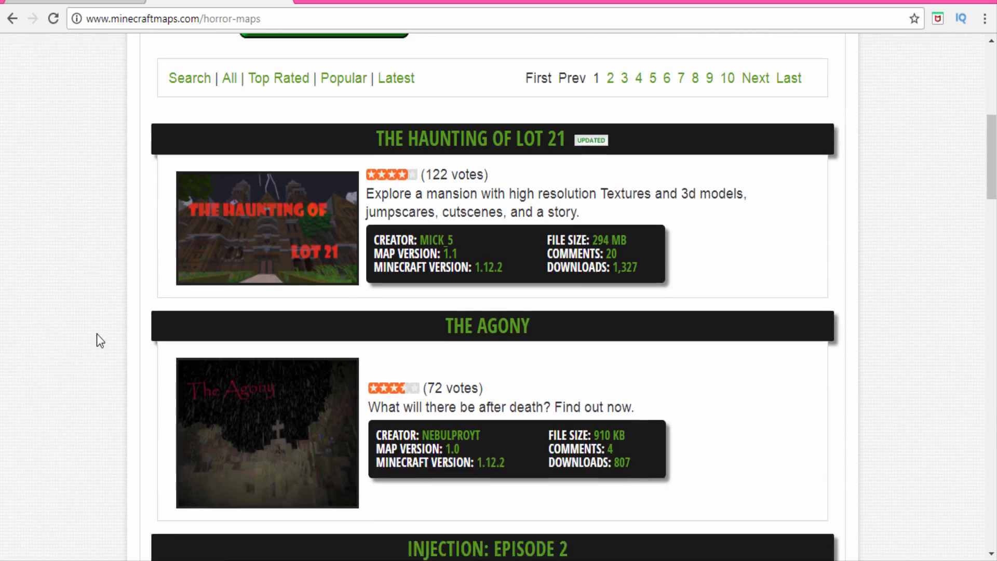
pyautogui.scroll(-3)
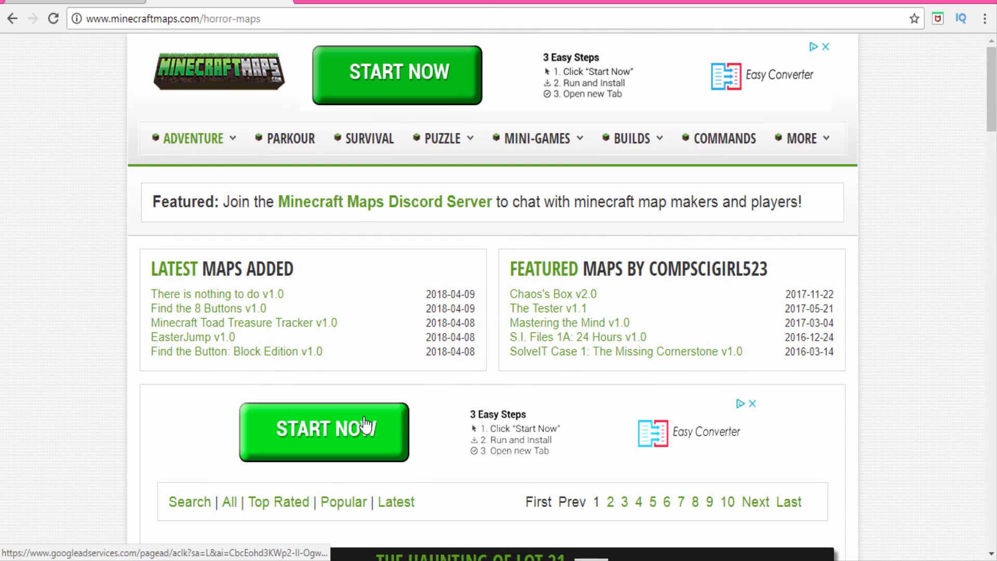
pyautogui.scroll(-3)
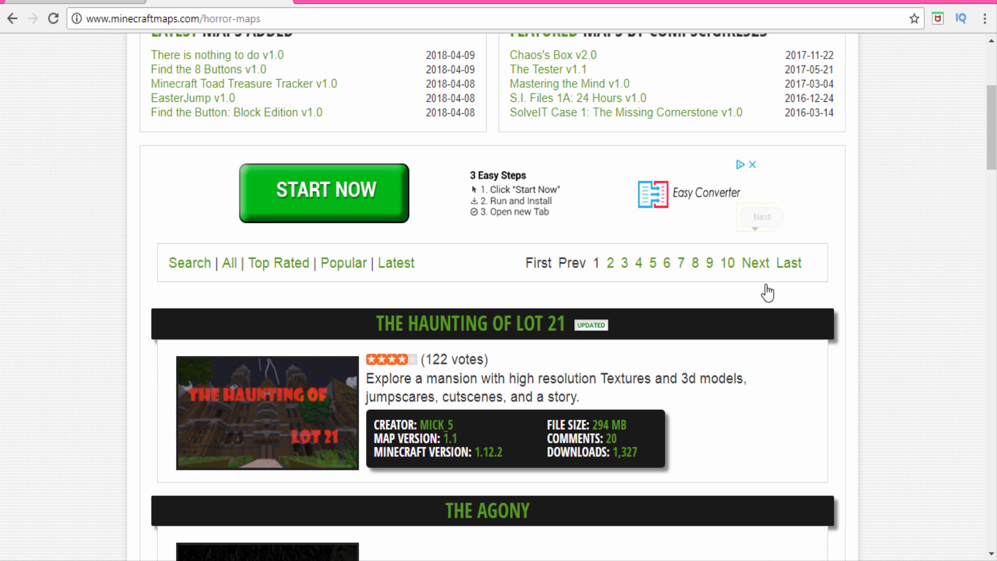
pyautogui.scroll(-3)
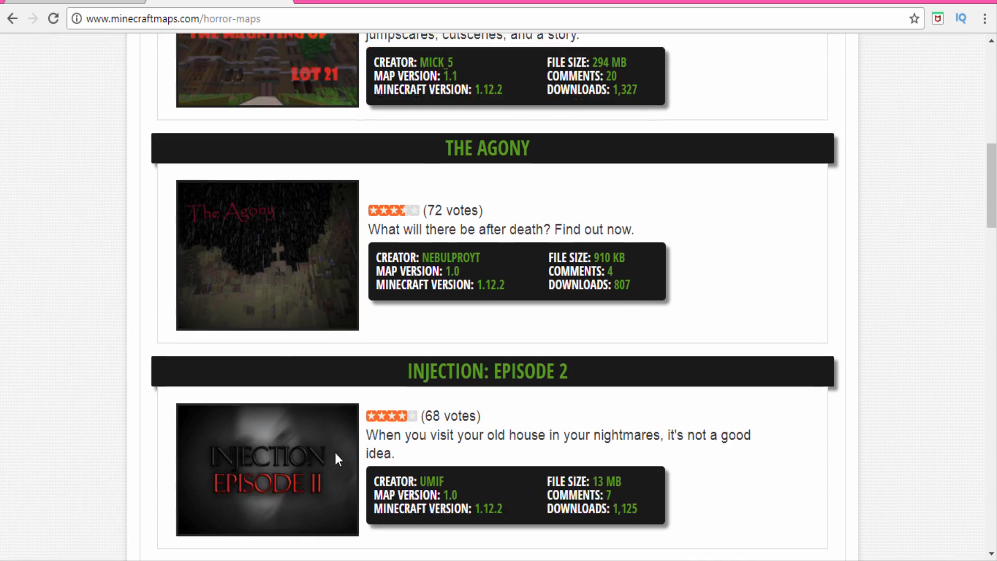
pyautogui.scroll(-3)
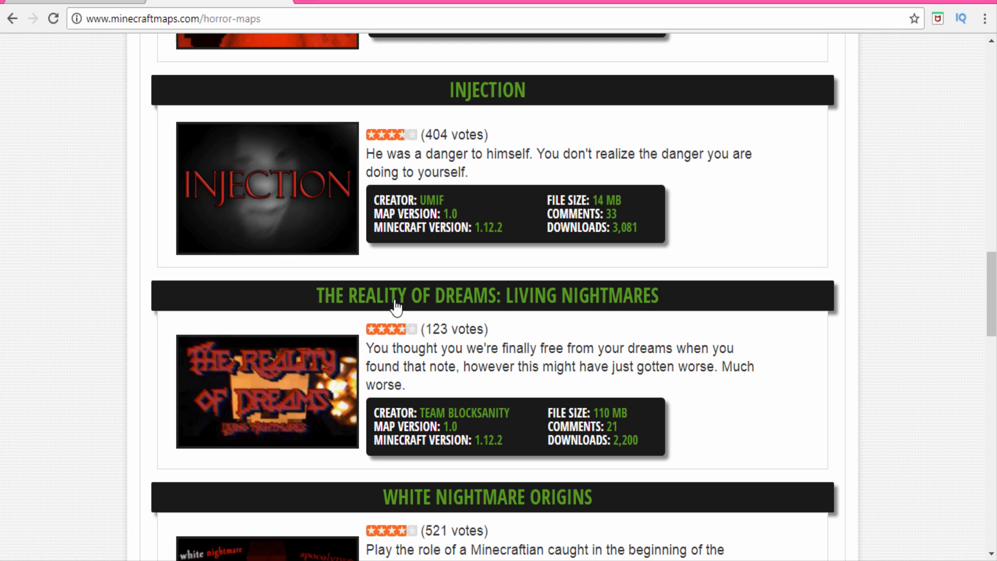
pyautogui.moveTo(487, 90)
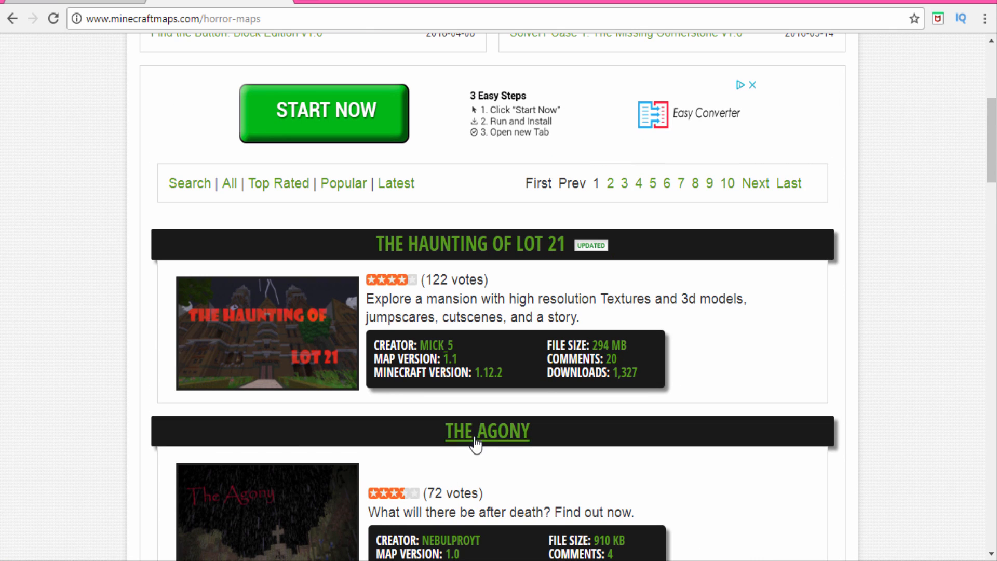
pyautogui.click(488, 431)
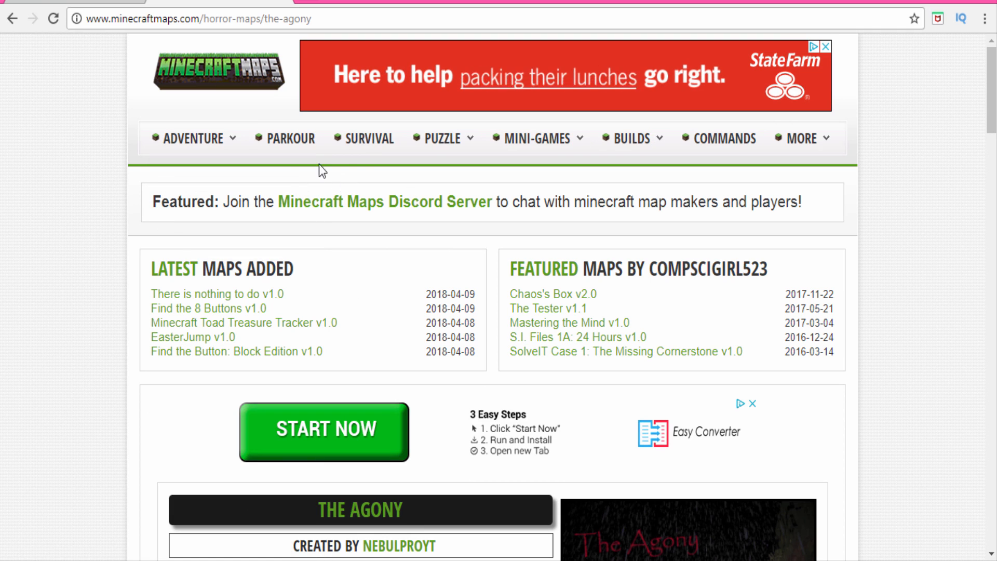
# Read through The Agony page's details and comments, ending at the DOWNLOAD MAP button.
pyautogui.click(193, 138)
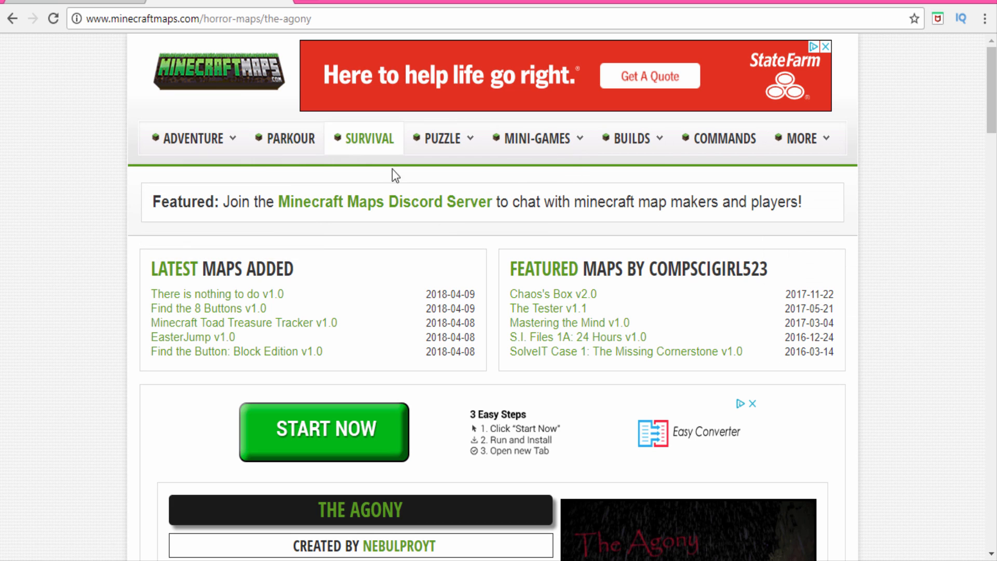
pyautogui.scroll(-3)
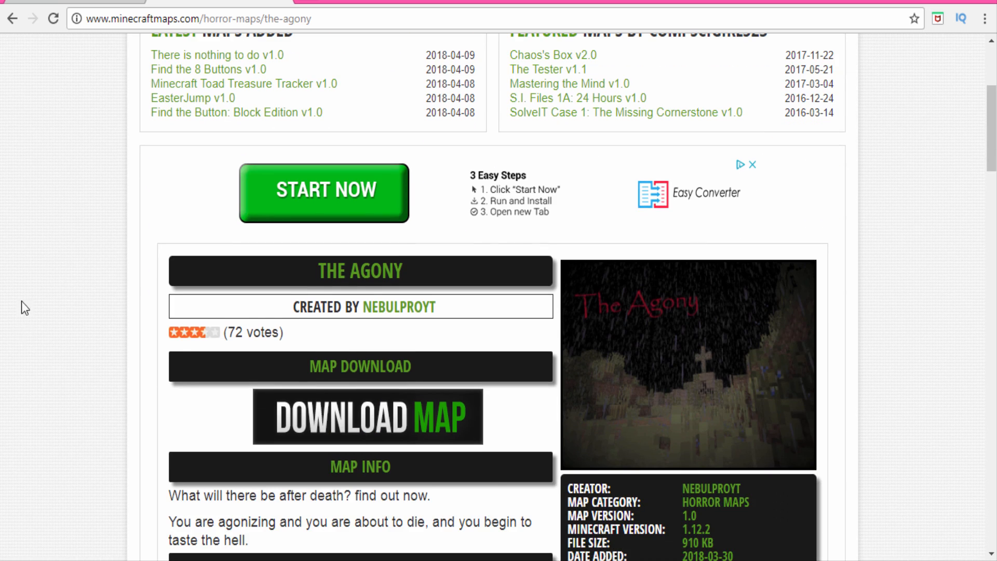
pyautogui.scroll(-3)
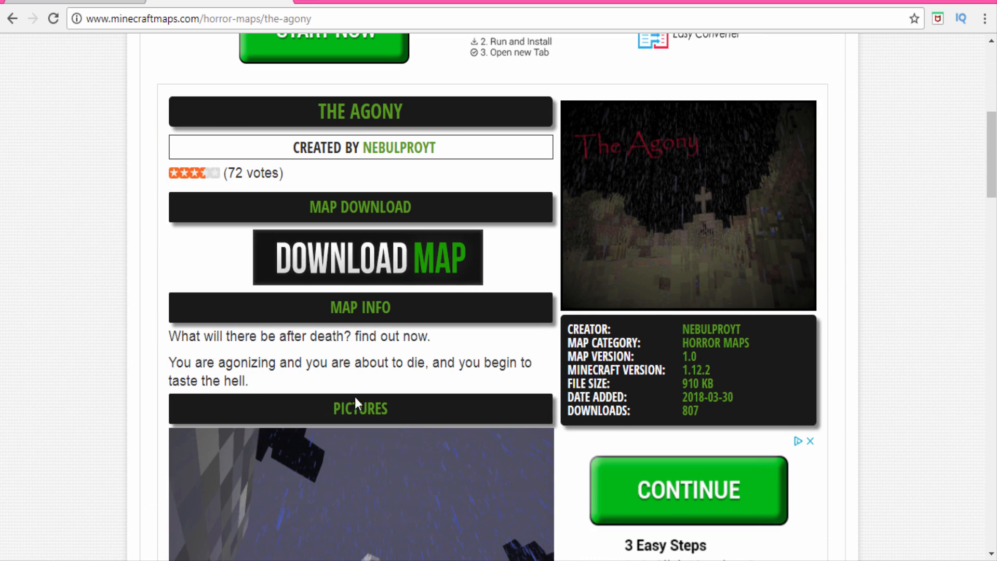
pyautogui.scroll(-3)
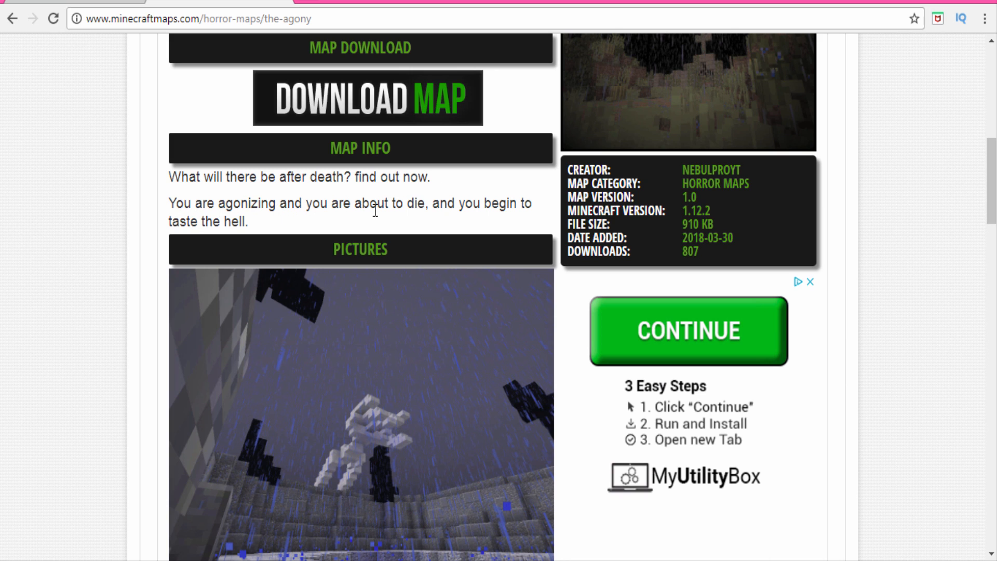
pyautogui.scroll(-3)
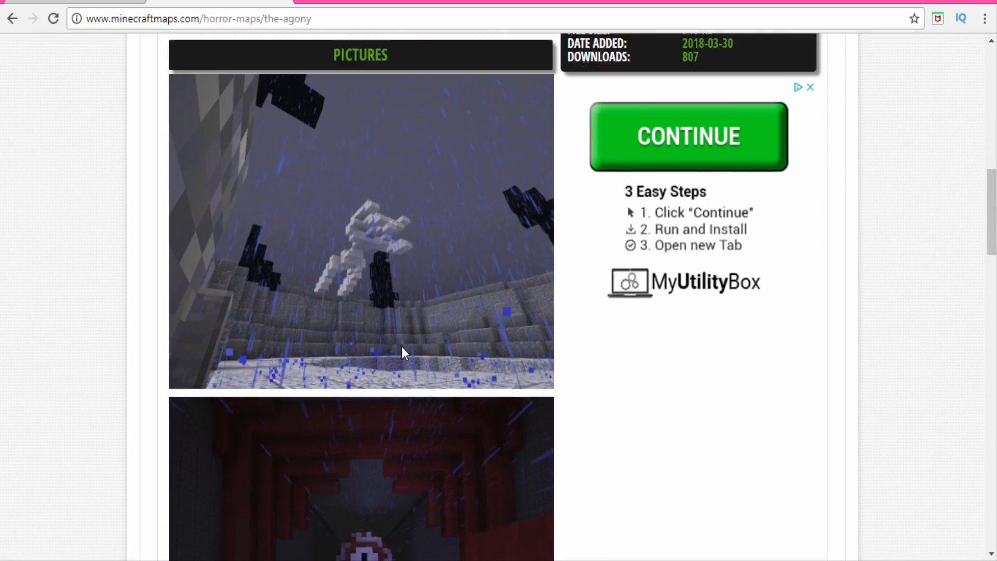
pyautogui.scroll(3)
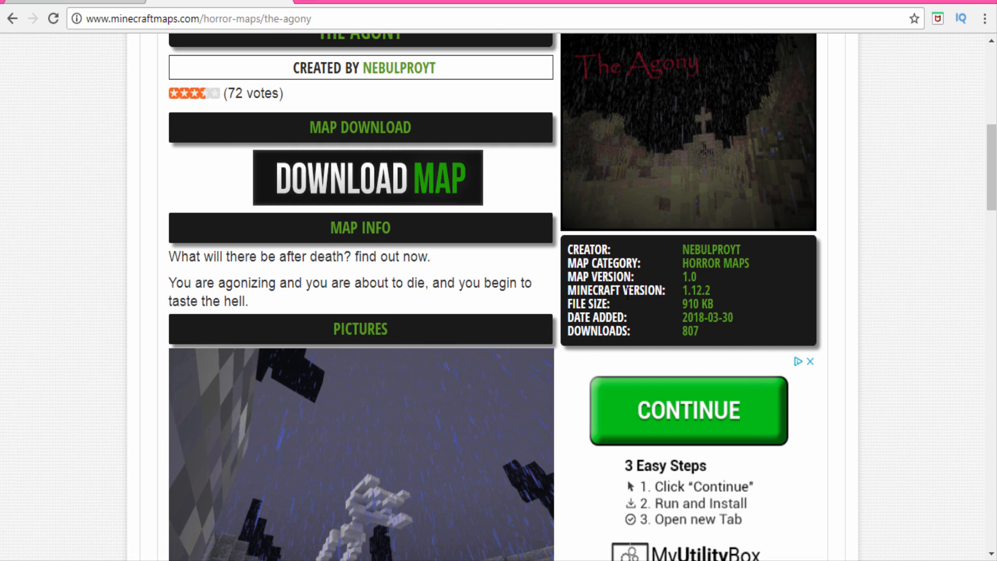
pyautogui.moveTo(676, 299)
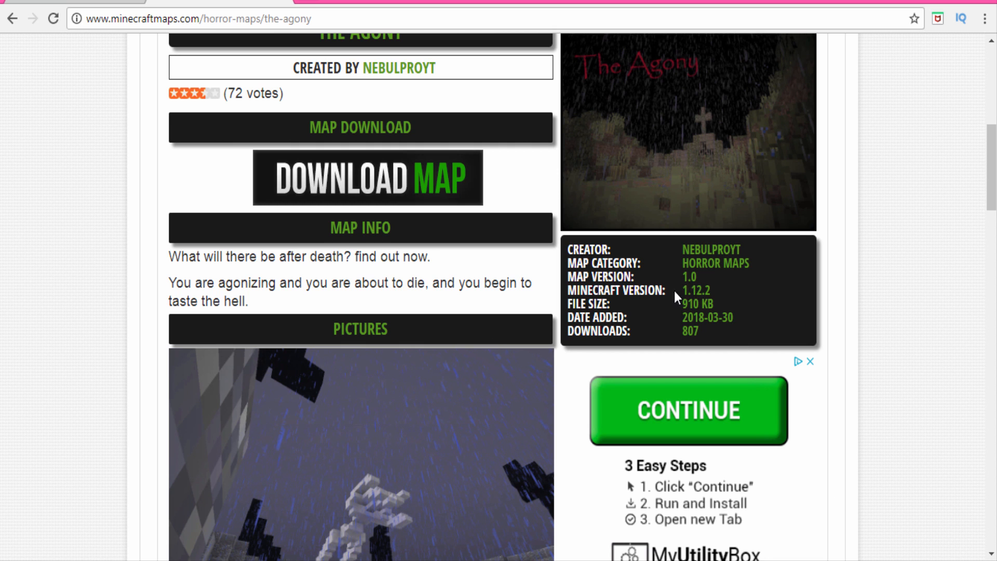
pyautogui.scroll(-3)
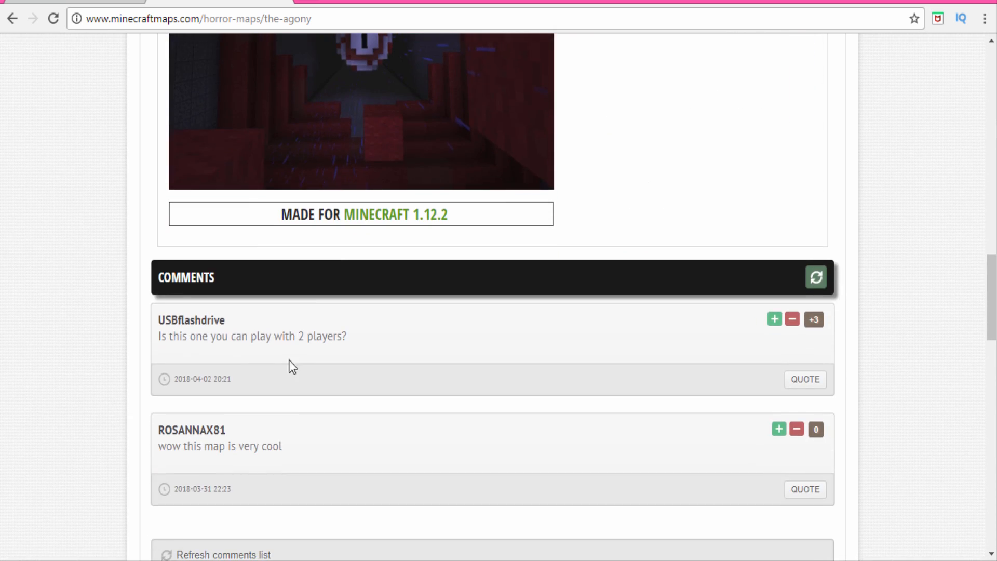
pyautogui.scroll(-3)
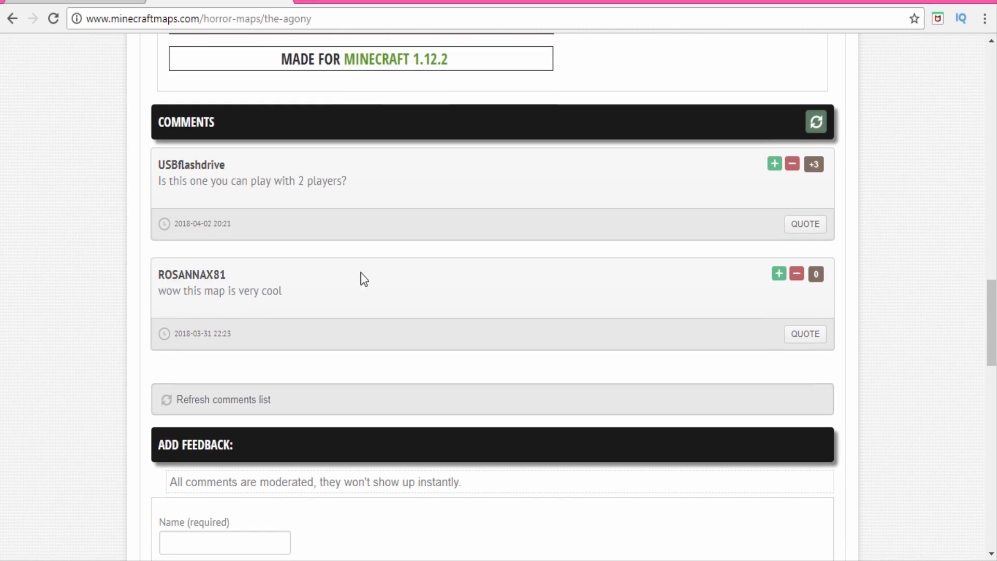
pyautogui.scroll(-3)
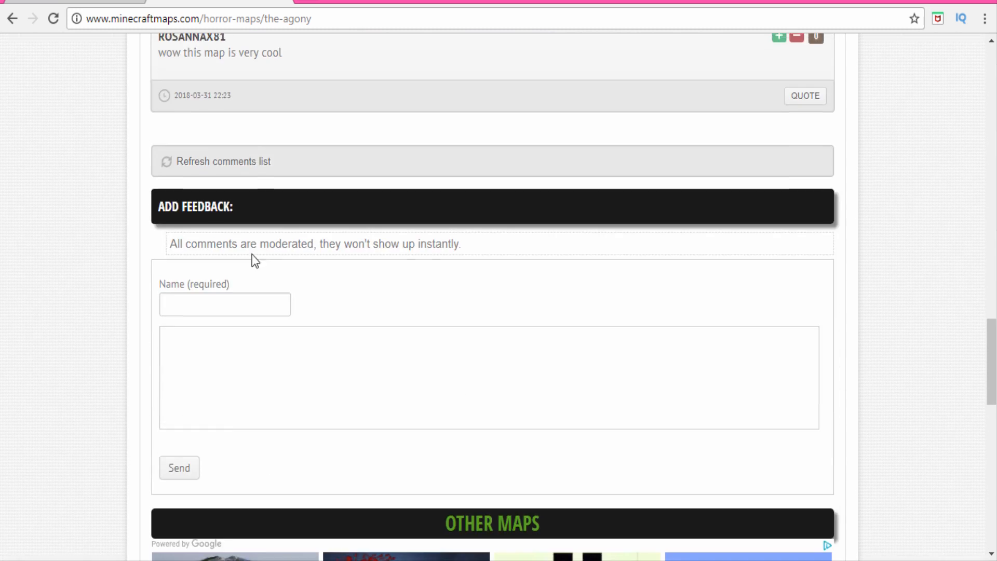
pyautogui.scroll(3)
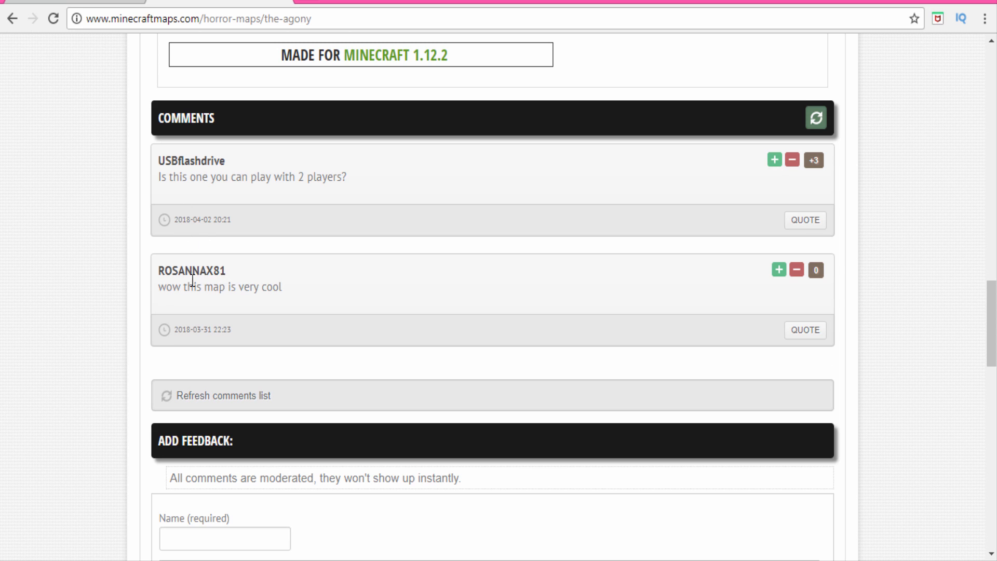
pyautogui.moveTo(288, 183)
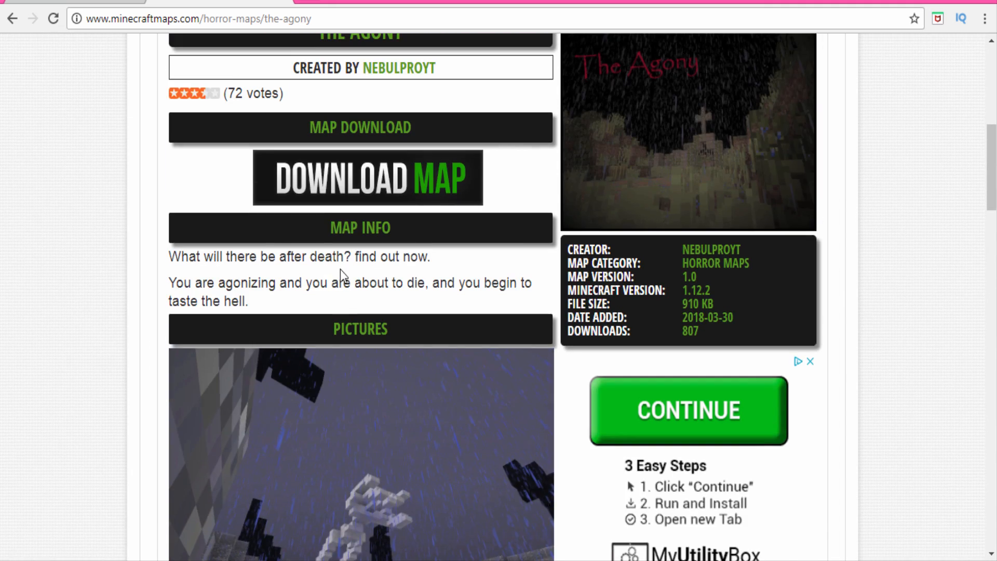
pyautogui.scroll(-3)
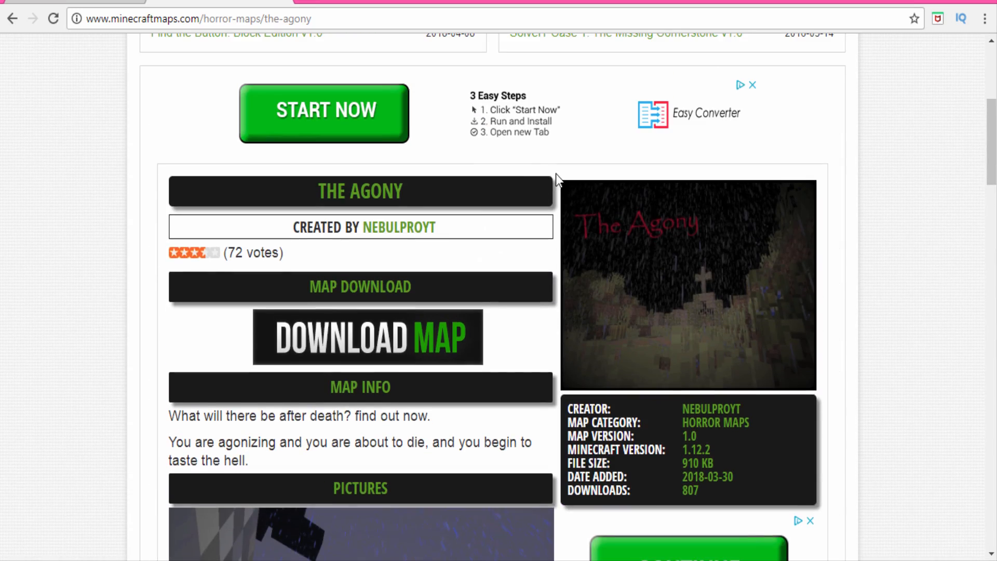
pyautogui.scroll(-3)
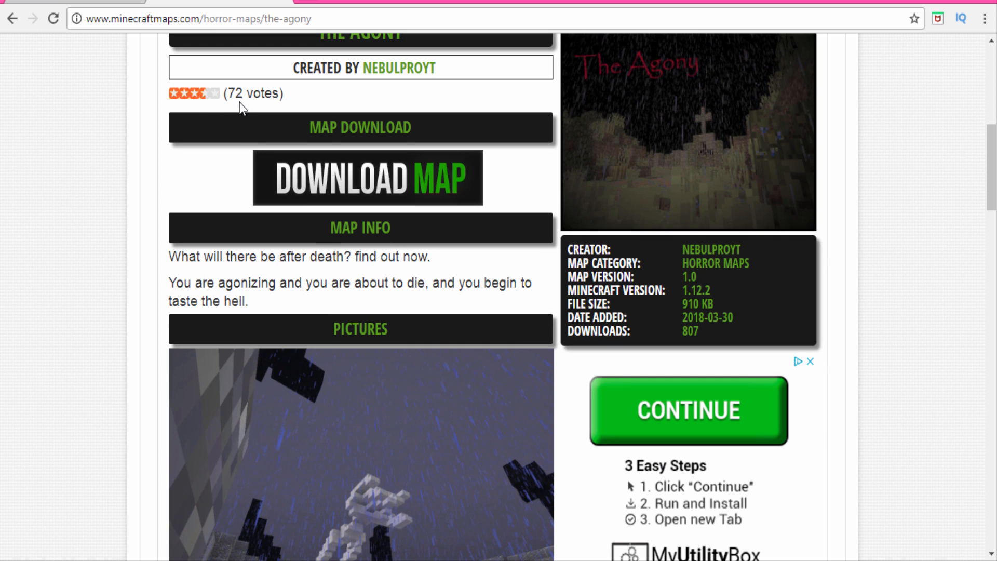
pyautogui.moveTo(202, 94)
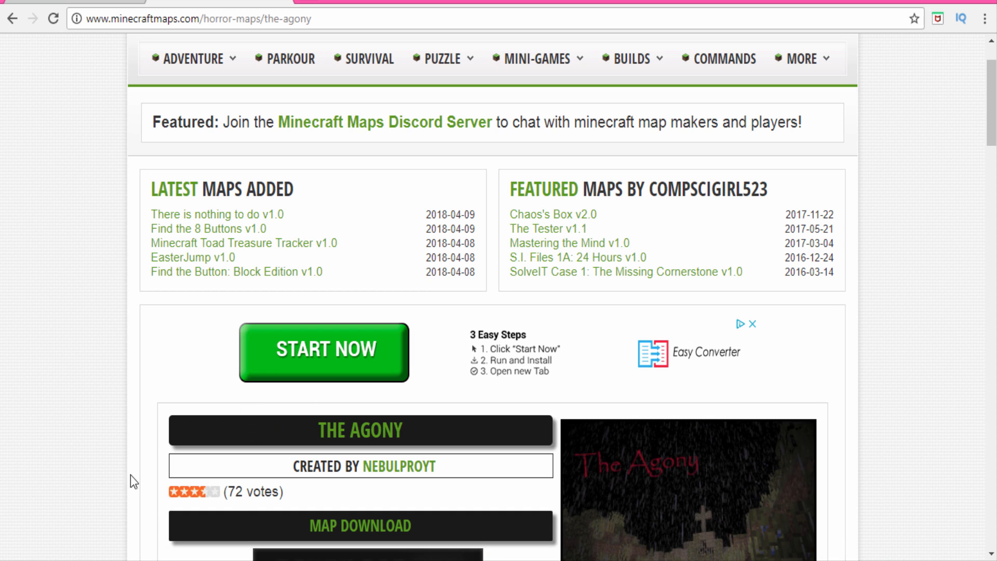
pyautogui.scroll(-3)
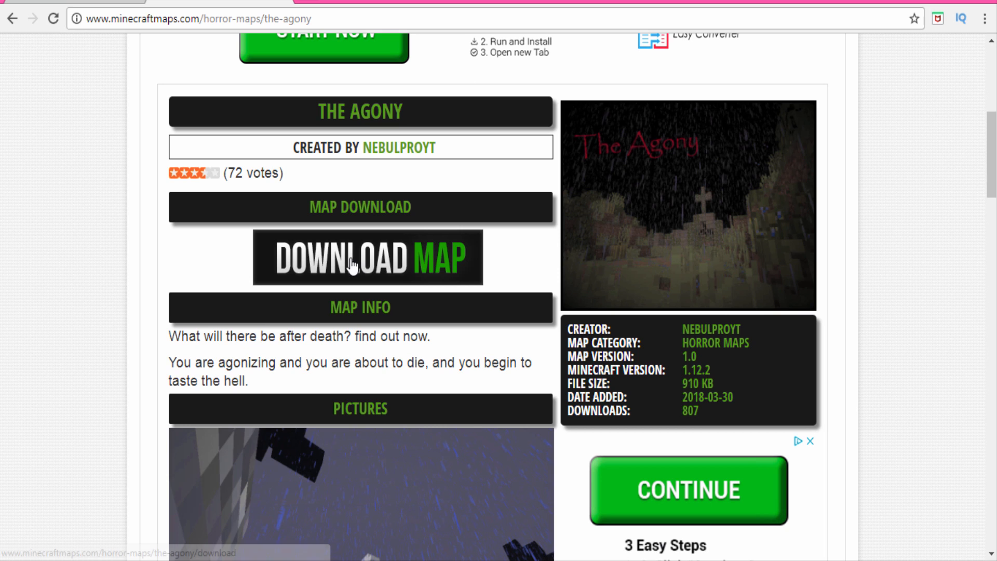
# Download The_Agony_v1.0.zip and check it in chrome://downloads so it lands on the desktop.
pyautogui.click(366, 258)
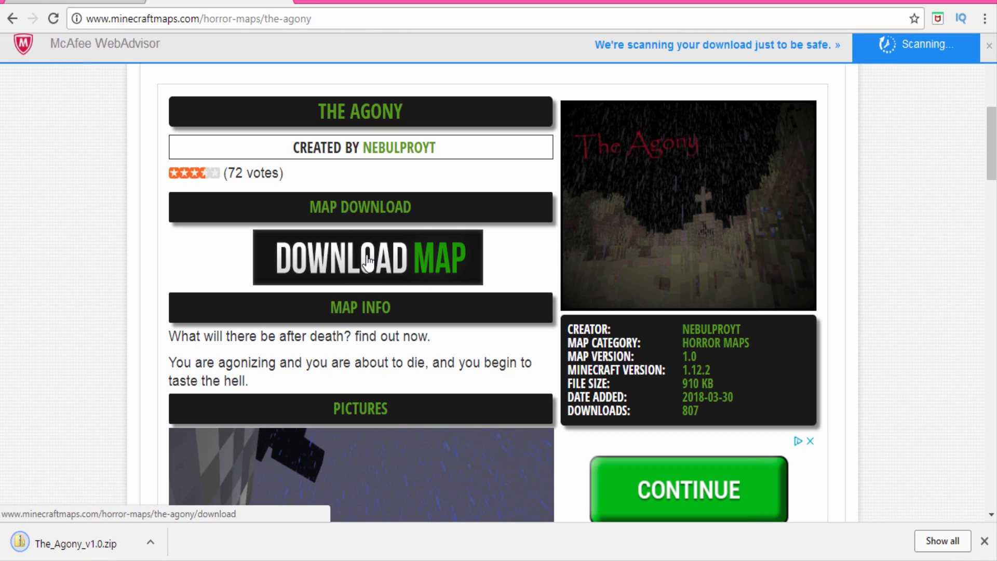
pyautogui.moveTo(441, 550)
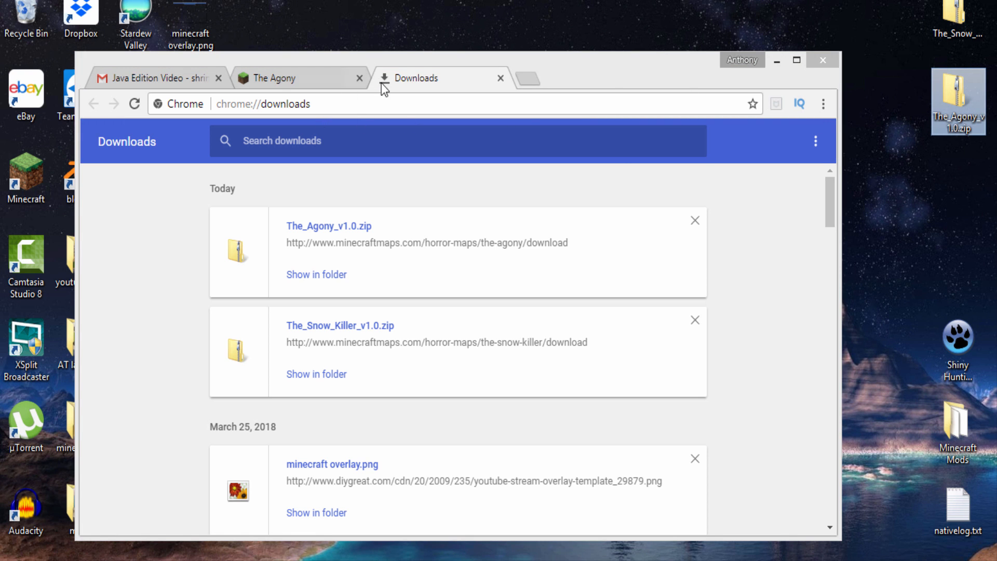
pyautogui.click(823, 60)
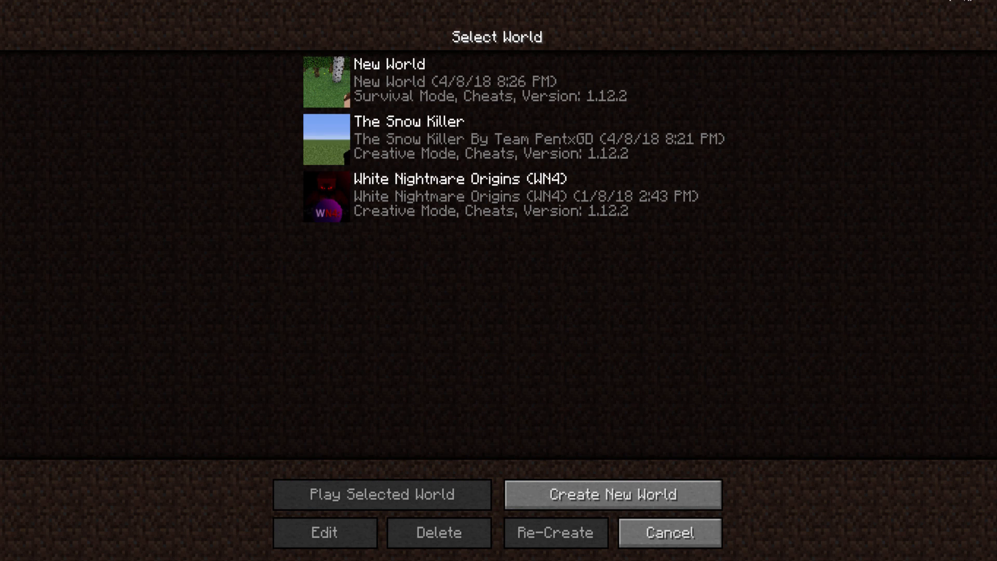
# Navigate File Explorer via %appdata% into .minecraft\saves and pick up the Agony zip from the desktop.
pyautogui.click(668, 532)
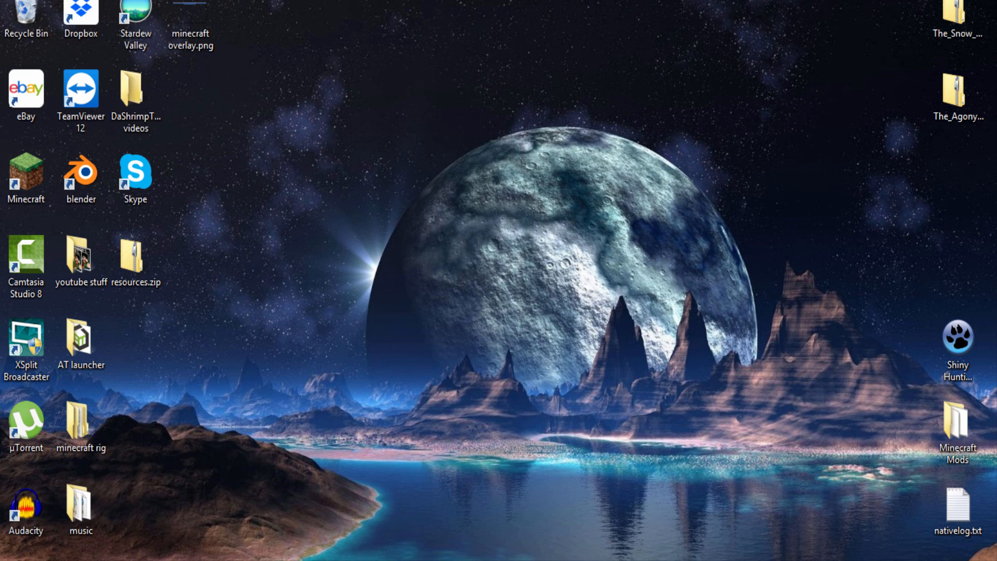
pyautogui.moveTo(285, 401)
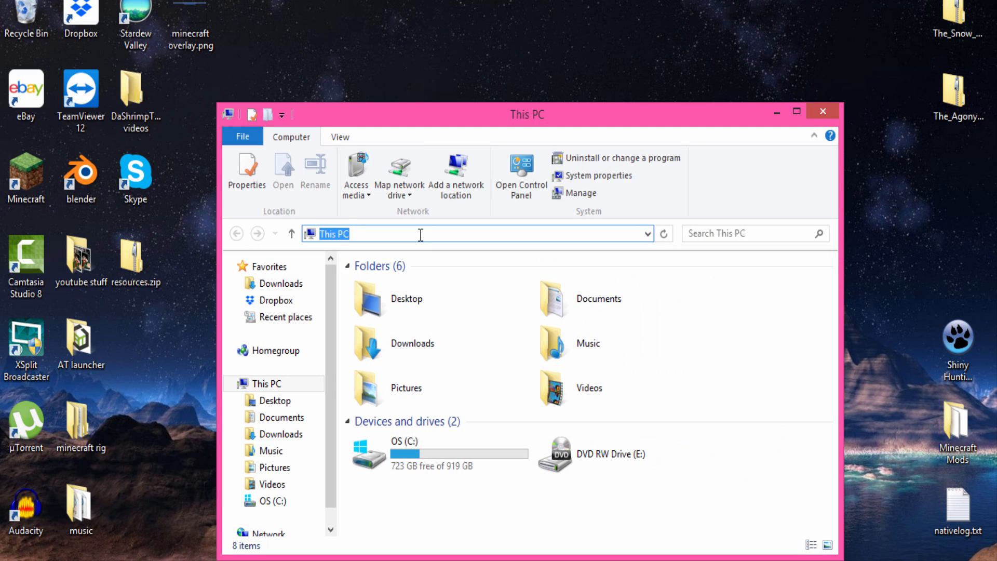
pyautogui.write('%appdata%')
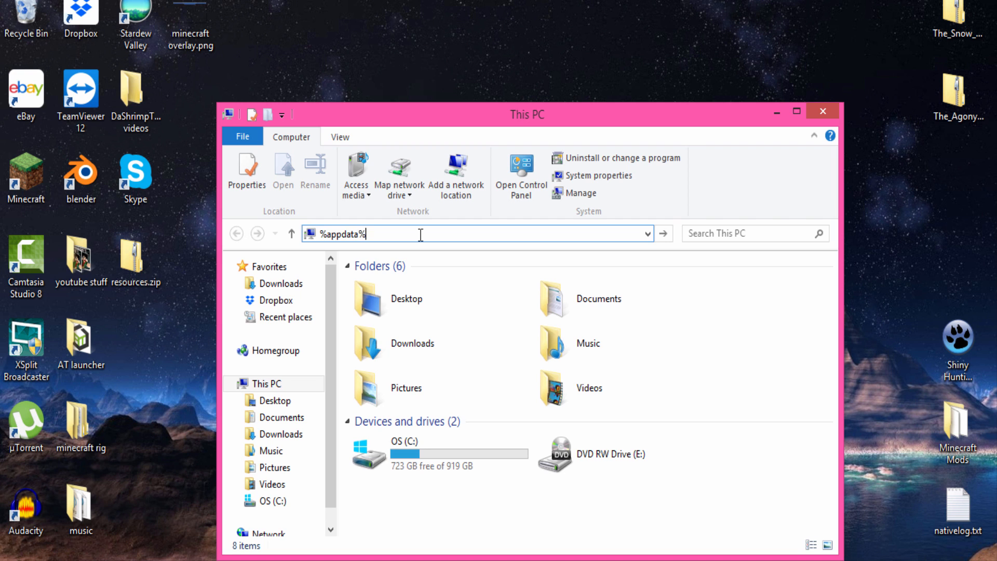
pyautogui.press('Enter')
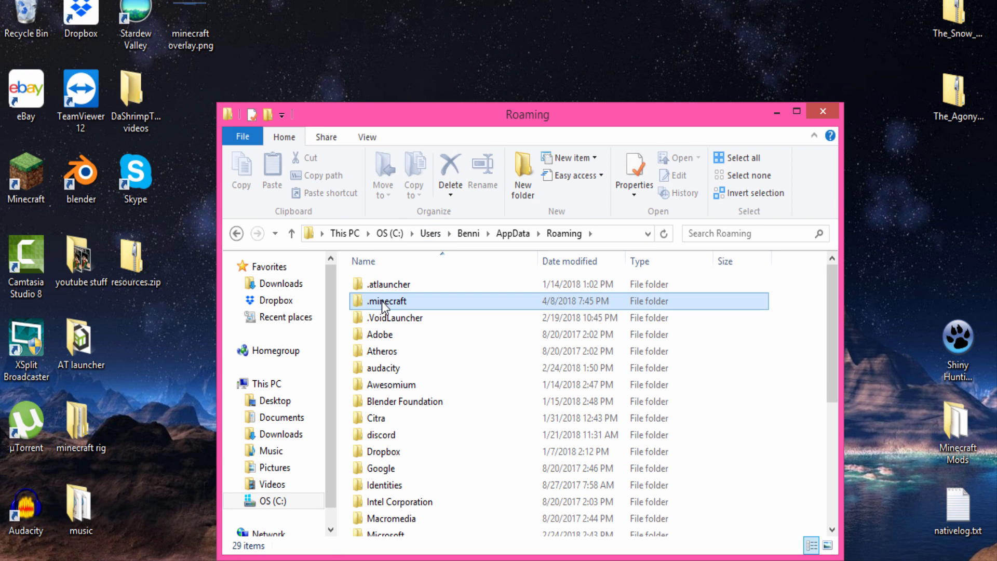
pyautogui.doubleClick(386, 301)
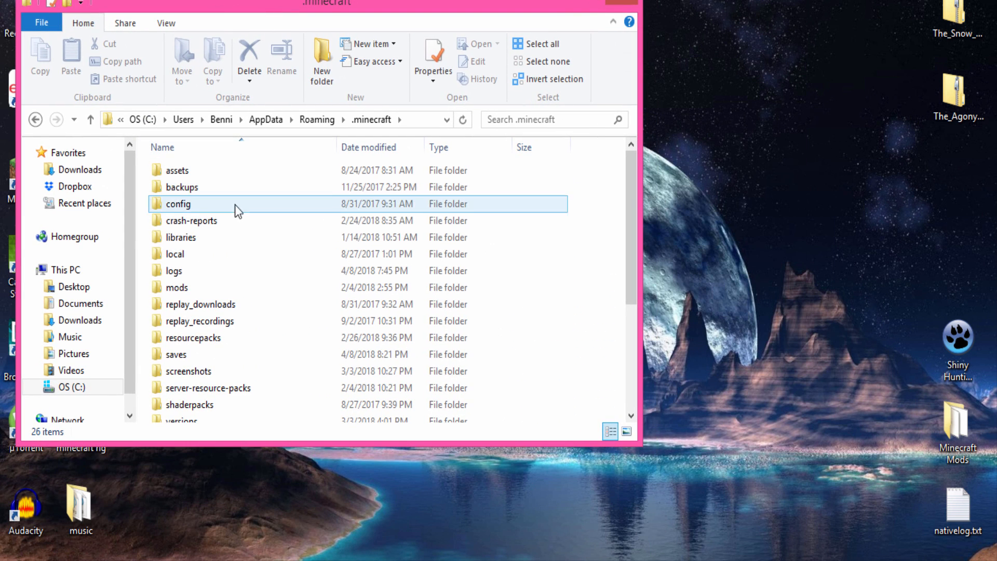
pyautogui.doubleClick(176, 355)
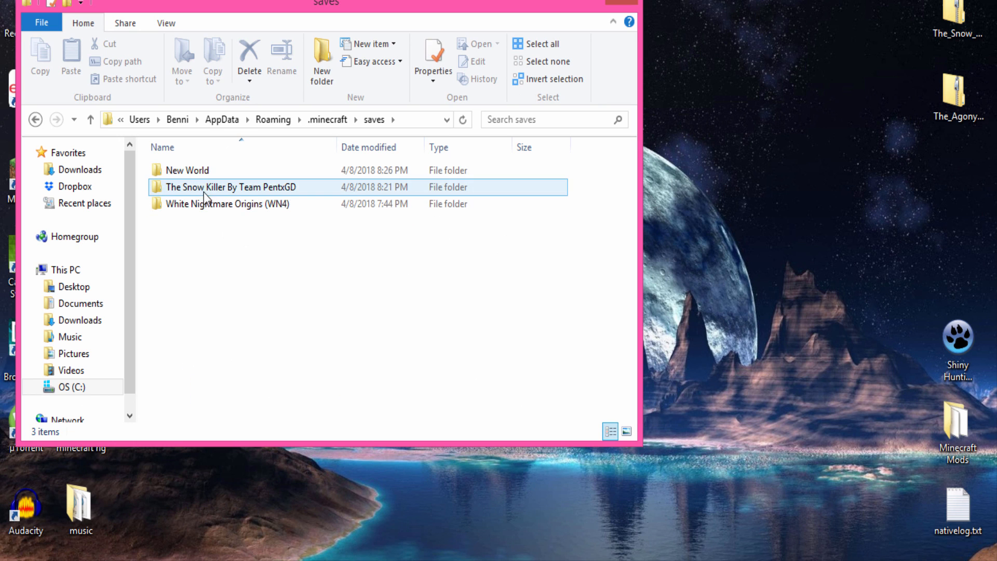
pyautogui.click(811, 169)
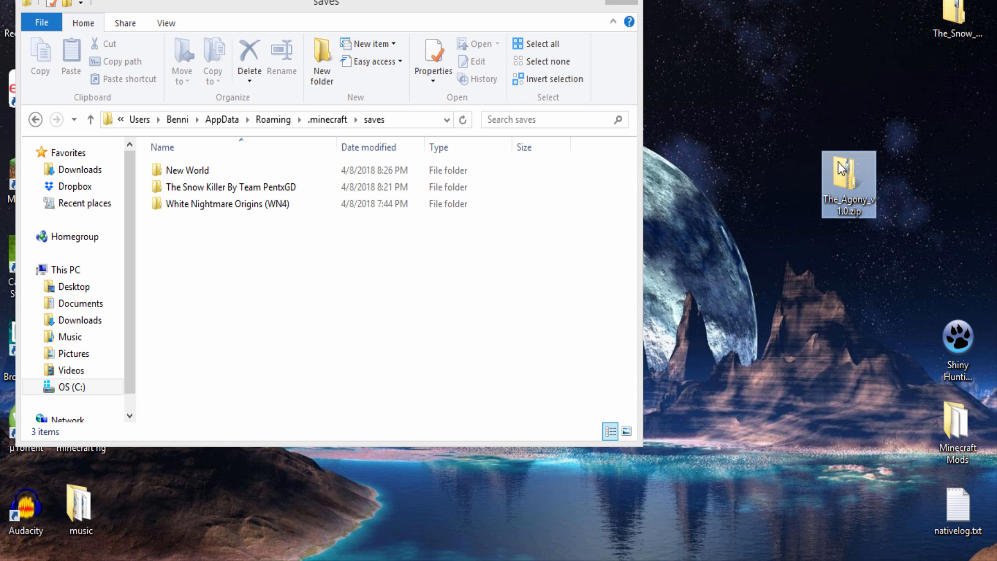
# Copy The Agony world folder from the zip into saves, then close the Explorer windows.
pyautogui.doubleClick(849, 177)
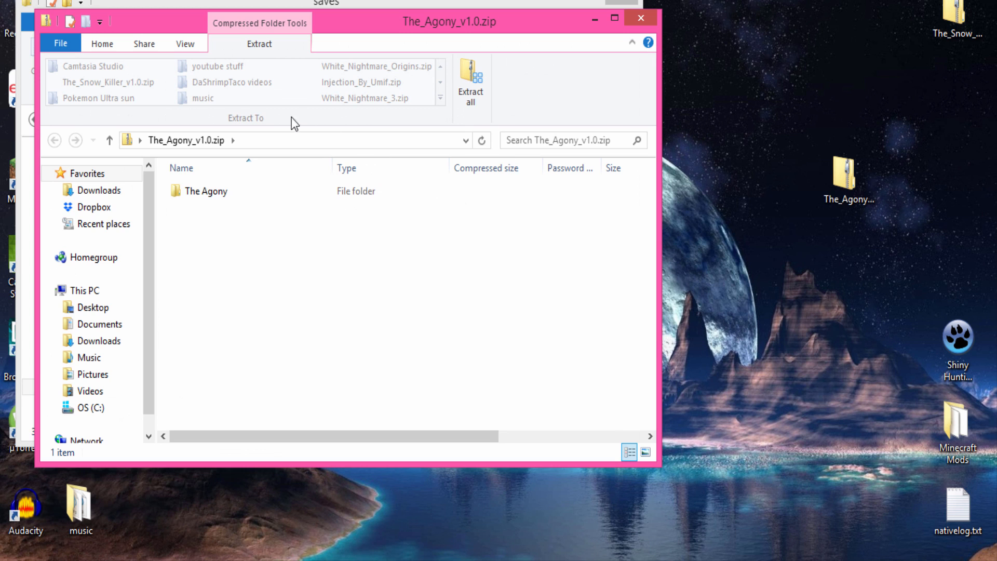
pyautogui.doubleClick(206, 191)
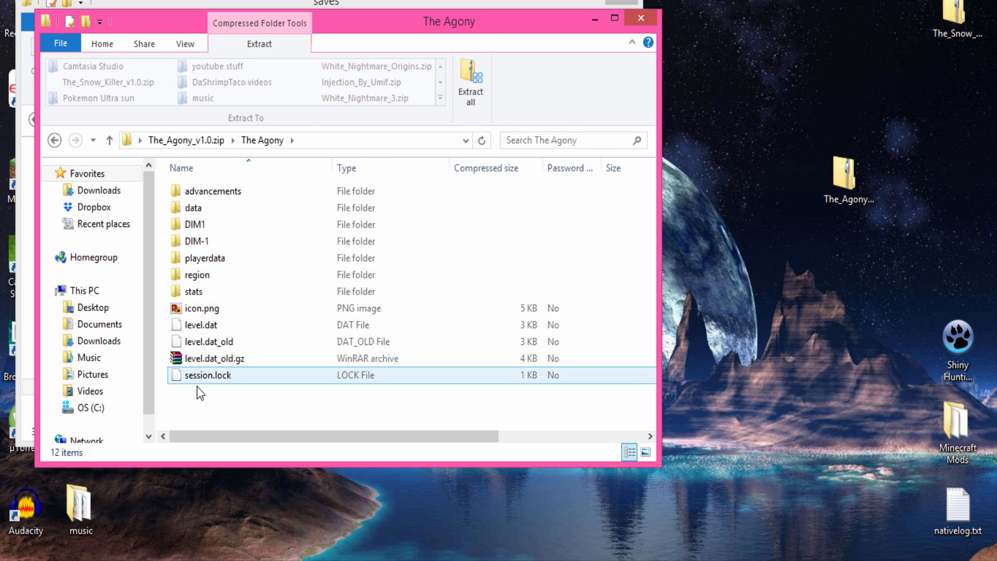
pyautogui.click(197, 291)
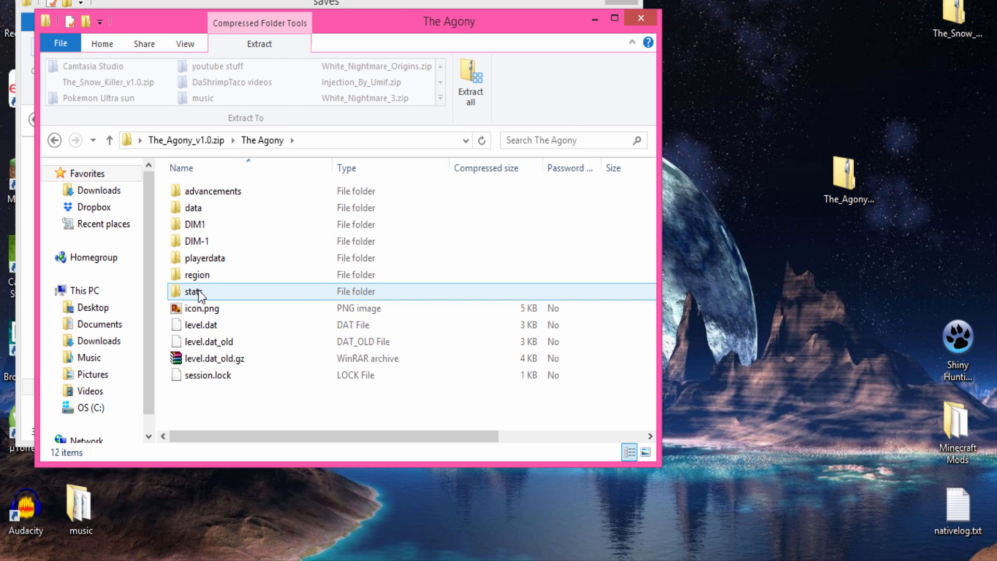
pyautogui.moveTo(417, 138)
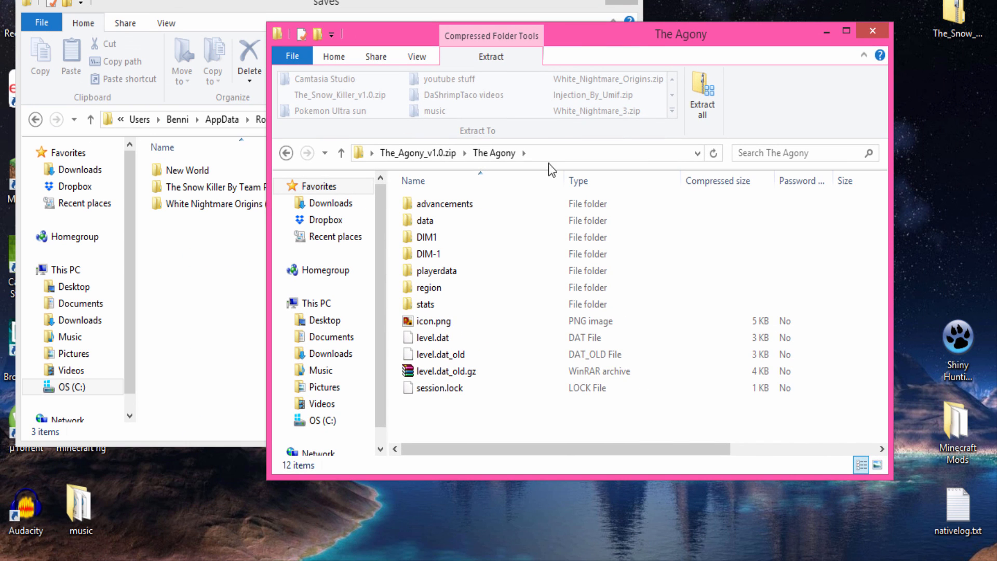
pyautogui.click(446, 371)
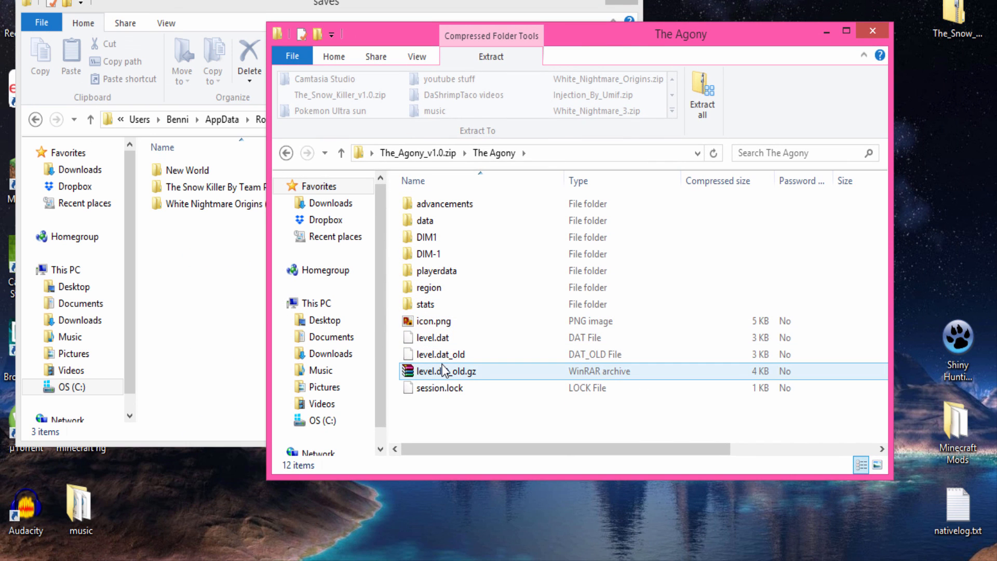
pyautogui.moveTo(286, 153)
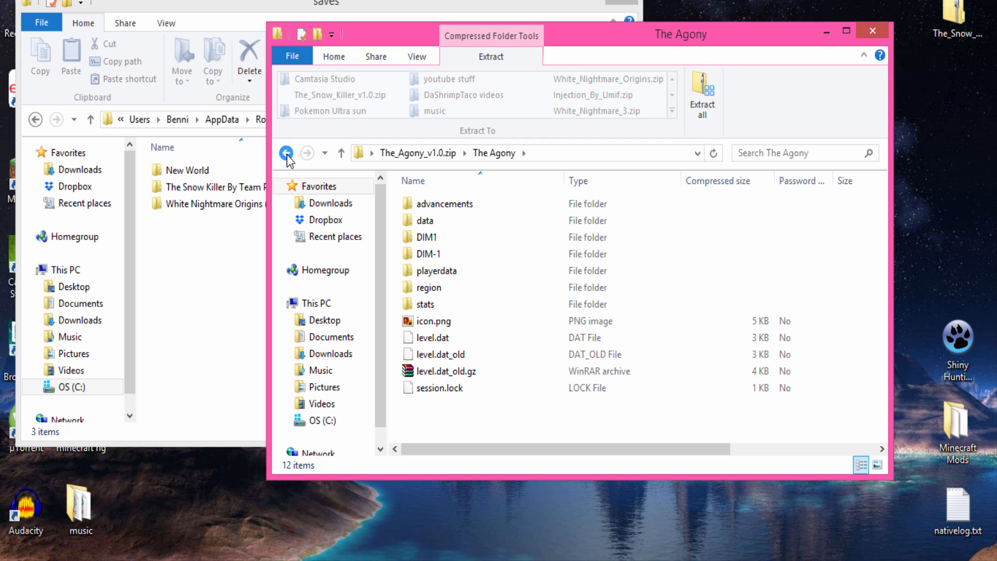
pyautogui.click(286, 153)
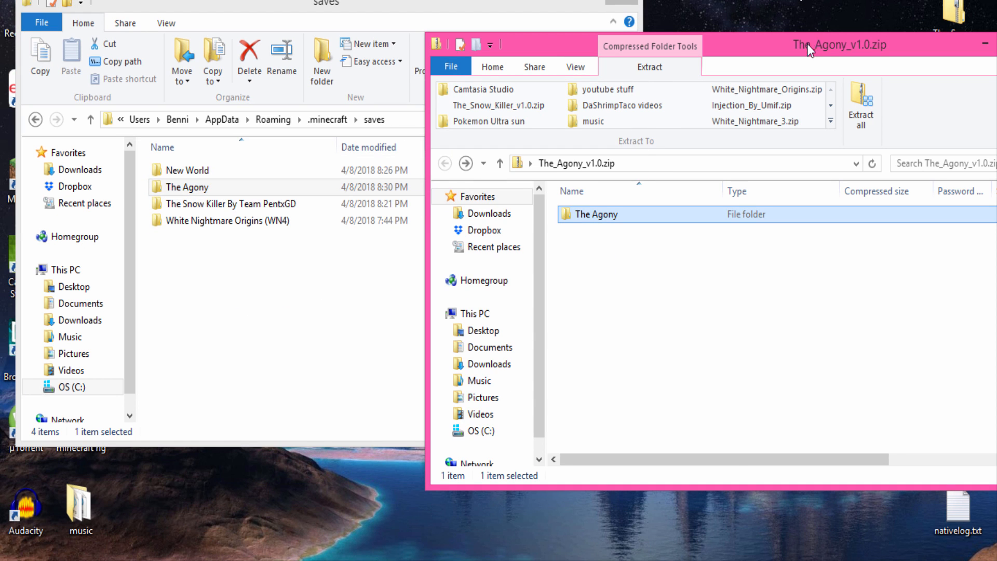
pyautogui.click(990, 43)
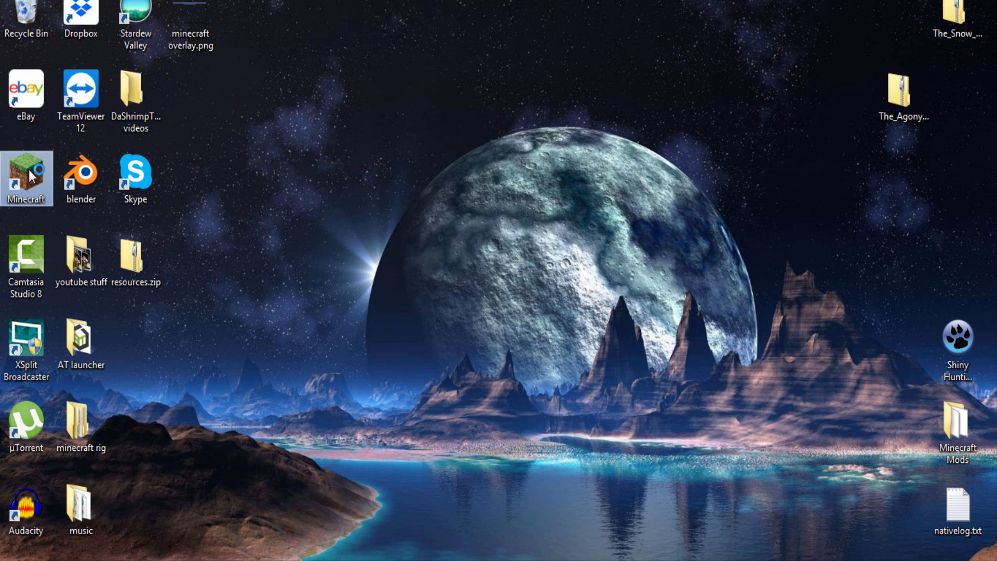
# Launch Minecraft 1.12.2 from the desktop shortcut through the launcher's PLAY button.
pyautogui.doubleClick(25, 172)
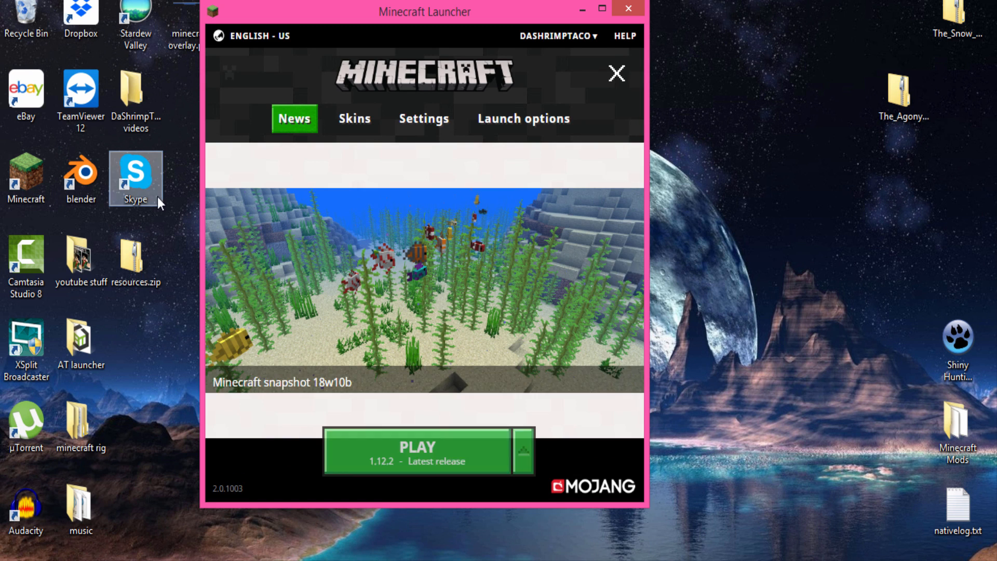
pyautogui.click(423, 451)
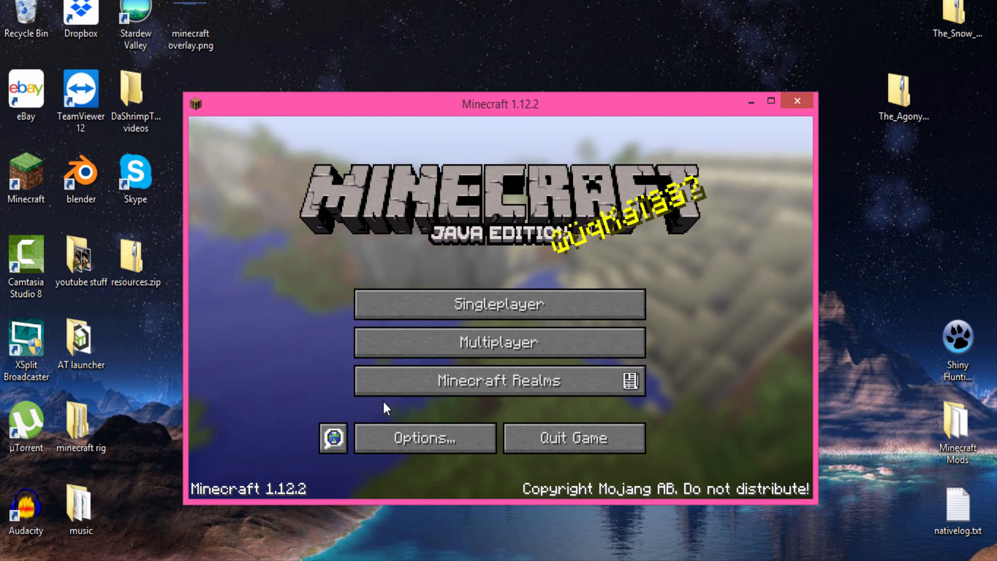
# Find Horror Map in the Select World list and load a world with the game window maximized.
pyautogui.click(498, 304)
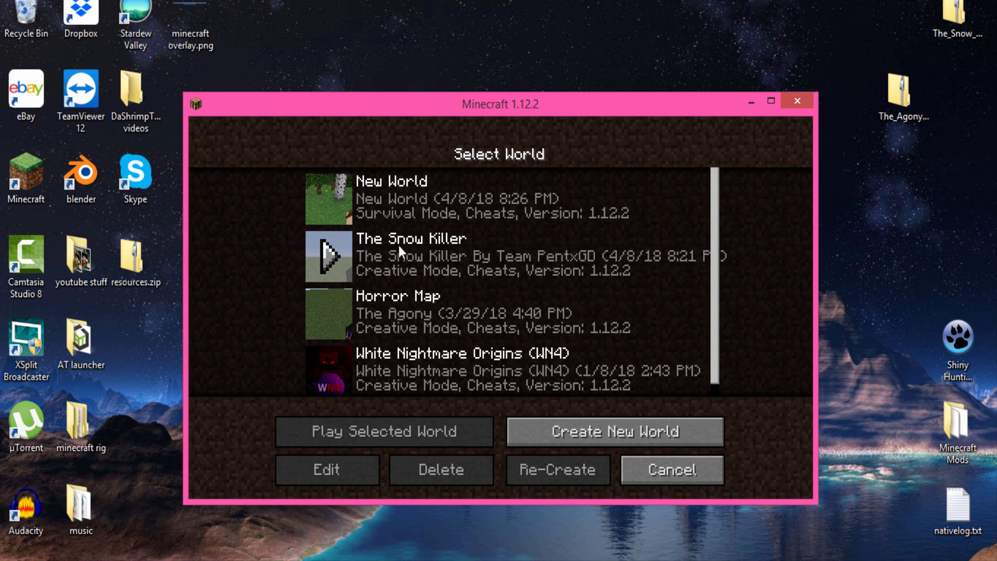
pyautogui.moveTo(698, 258)
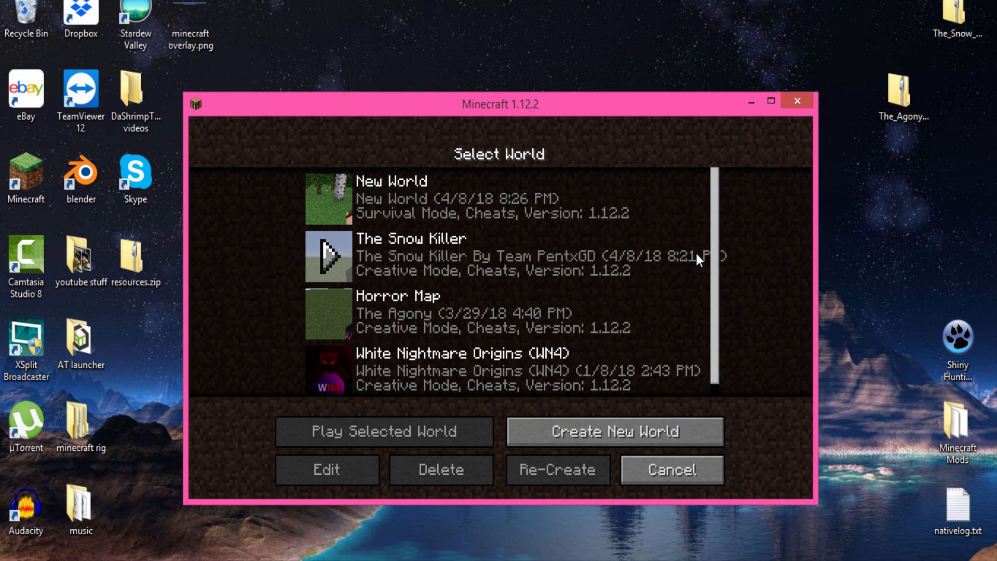
pyautogui.moveTo(344, 318)
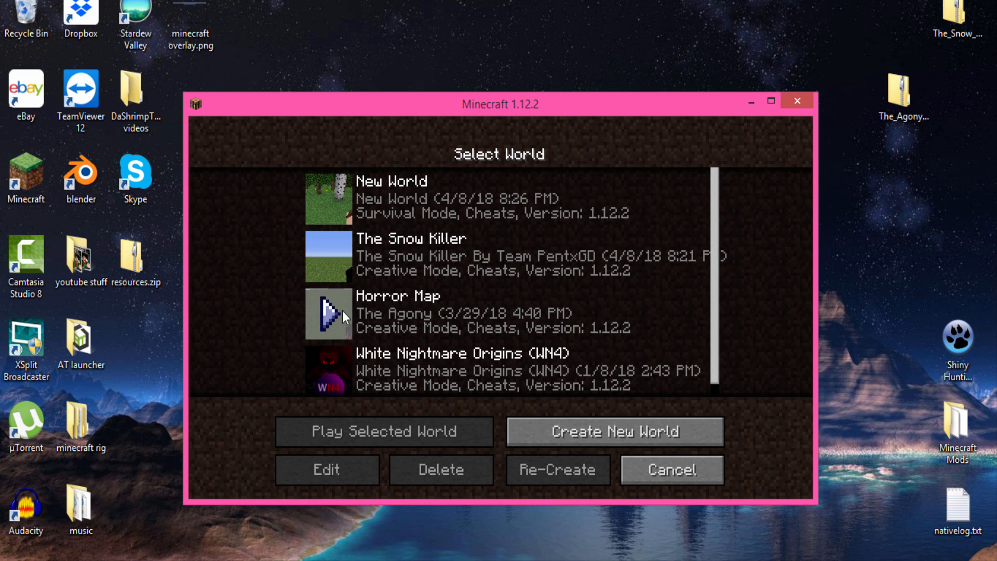
pyautogui.scroll(-3)
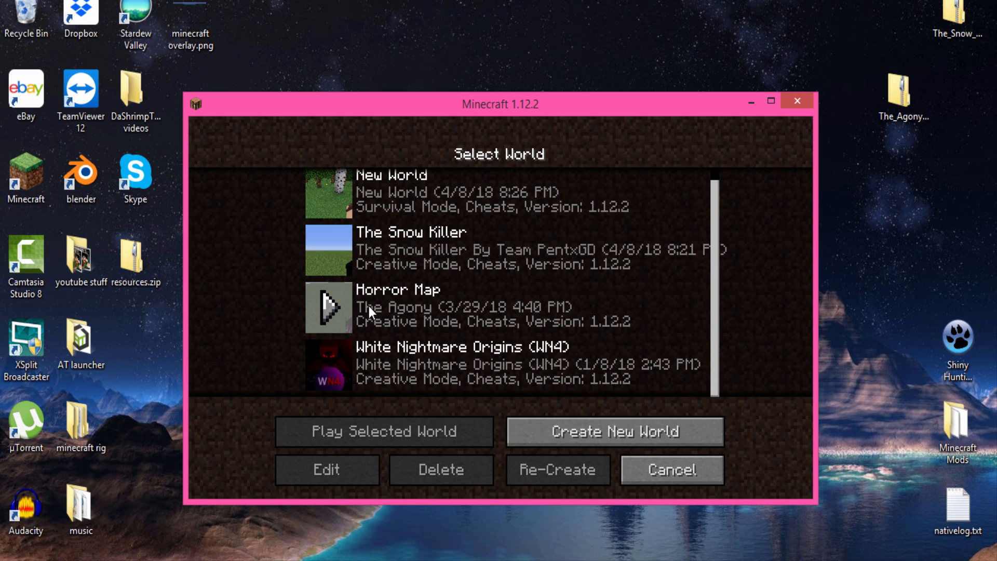
pyautogui.moveTo(378, 304)
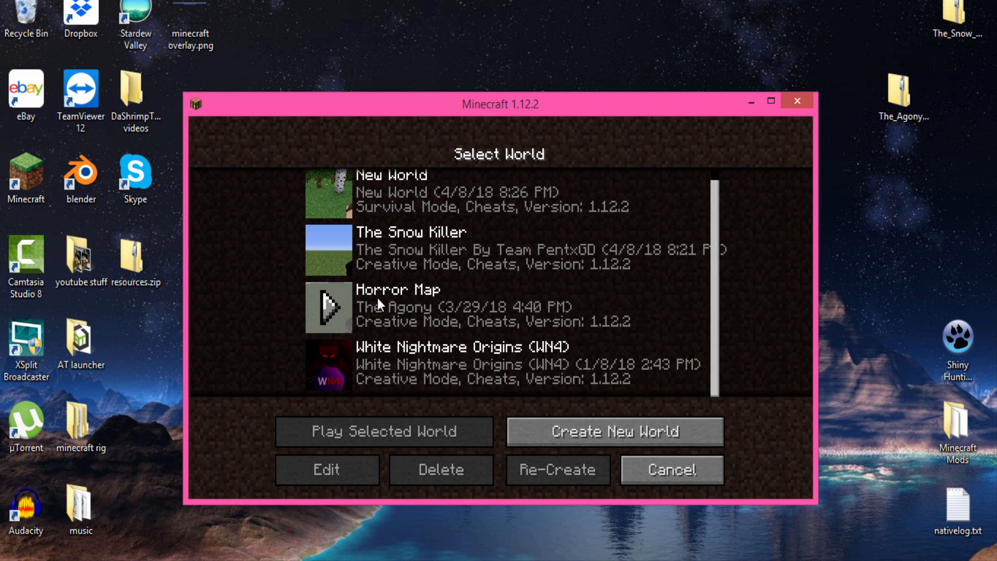
pyautogui.moveTo(425, 327)
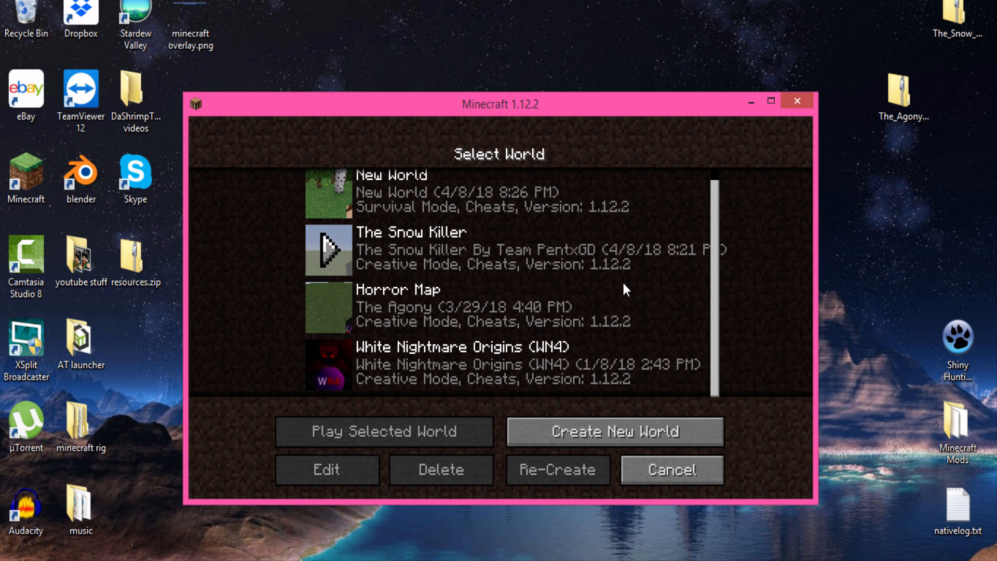
pyautogui.click(384, 431)
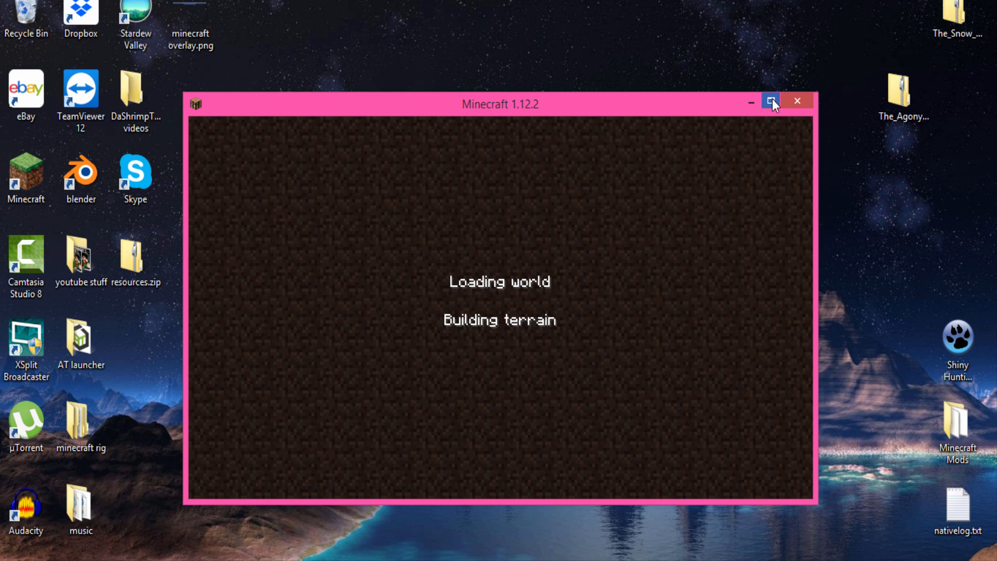